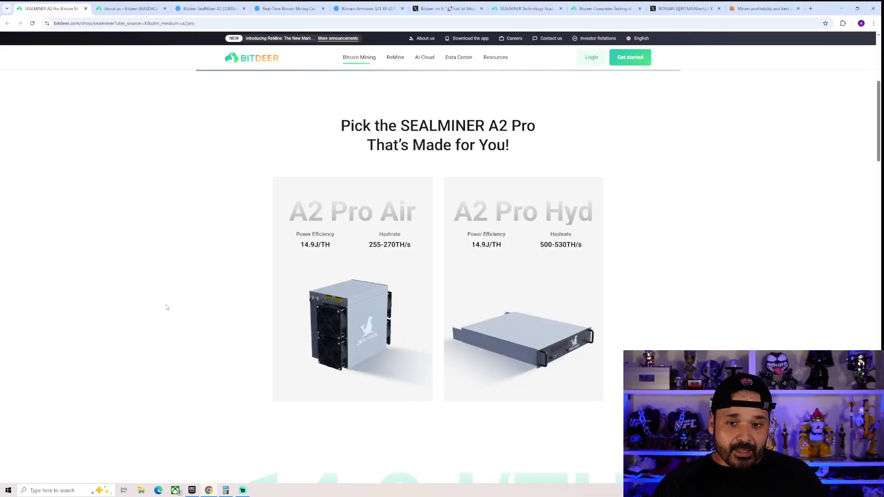
Scroll through MiningNow's Bitdeer SealMiner A2 (226TH/s) specs and profitability table
scroll(up, 3)
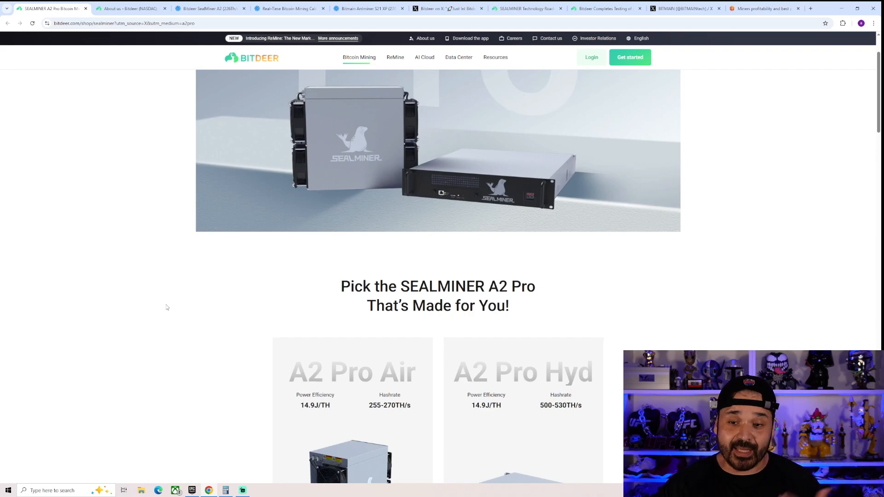
scroll(up, 3)
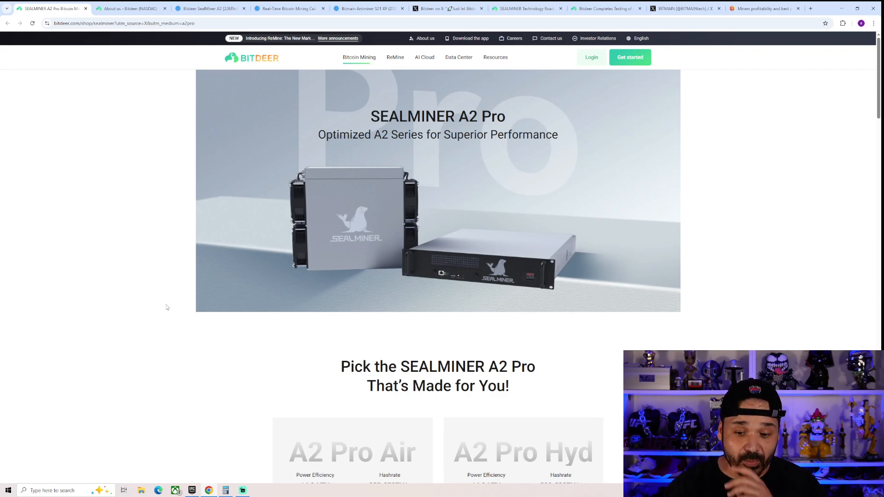
scroll(down, 3)
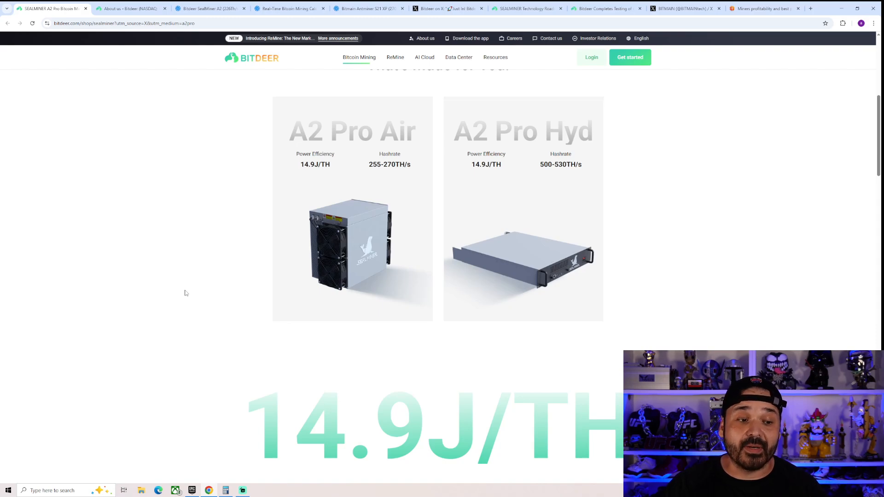
mouse_move(305, 174)
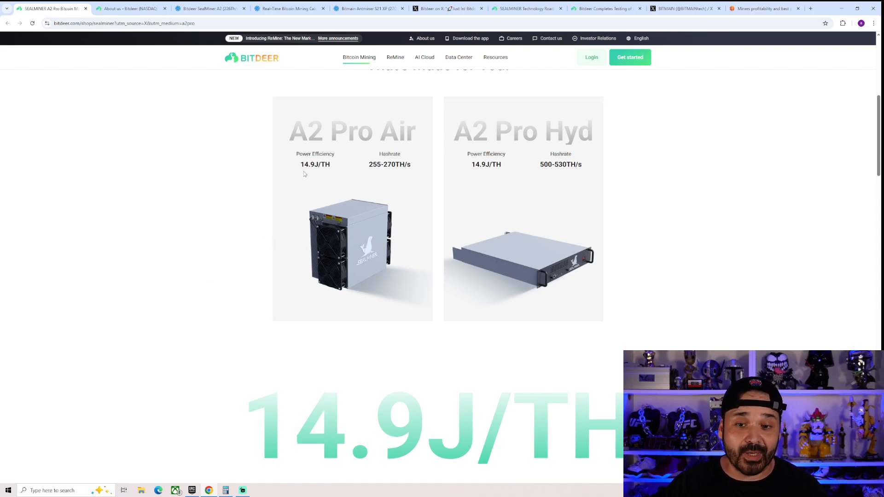
mouse_move(371, 195)
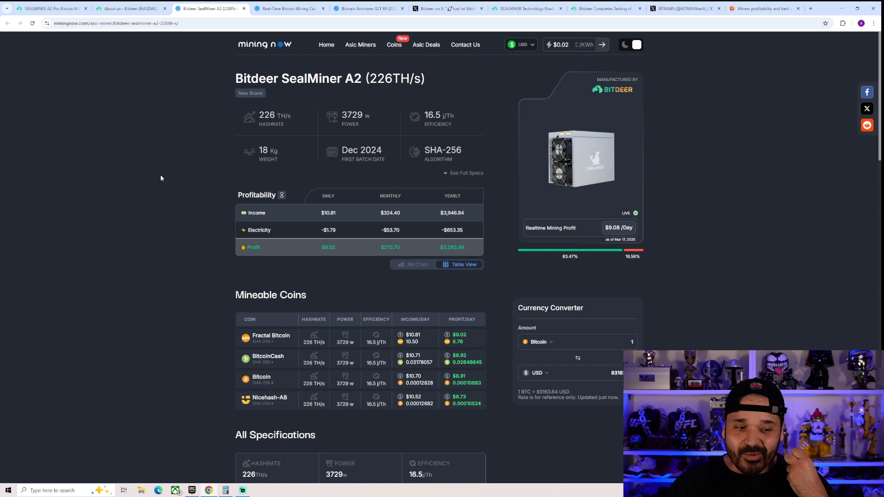
mouse_move(413, 133)
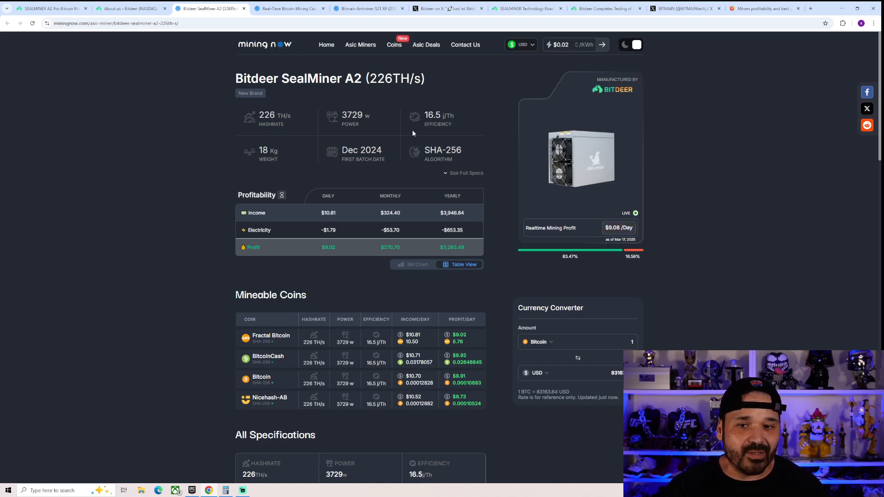
mouse_move(447, 115)
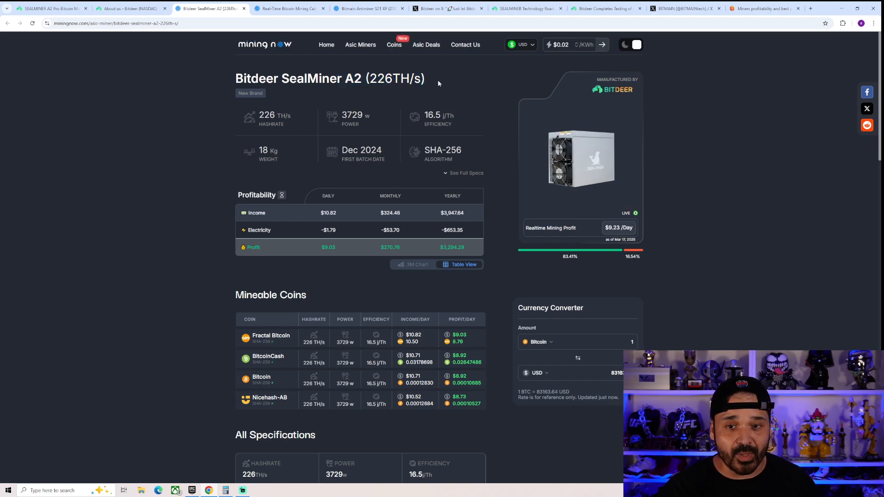
mouse_move(403, 167)
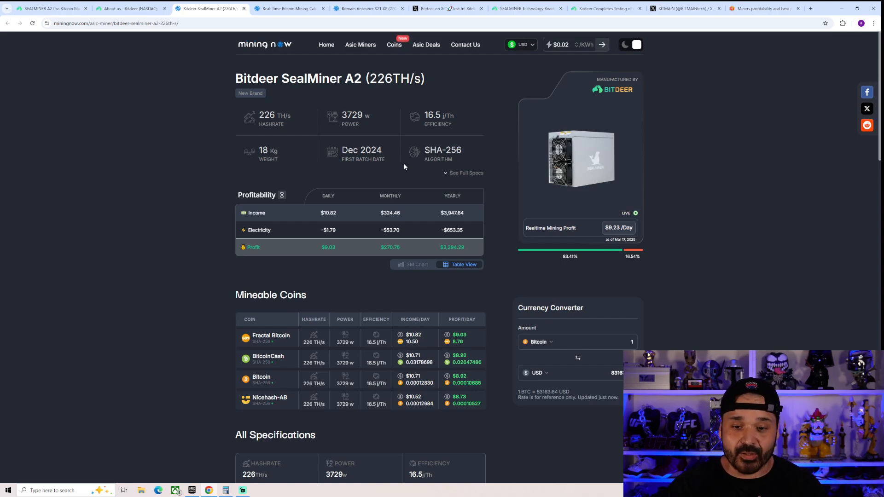
mouse_move(138, 216)
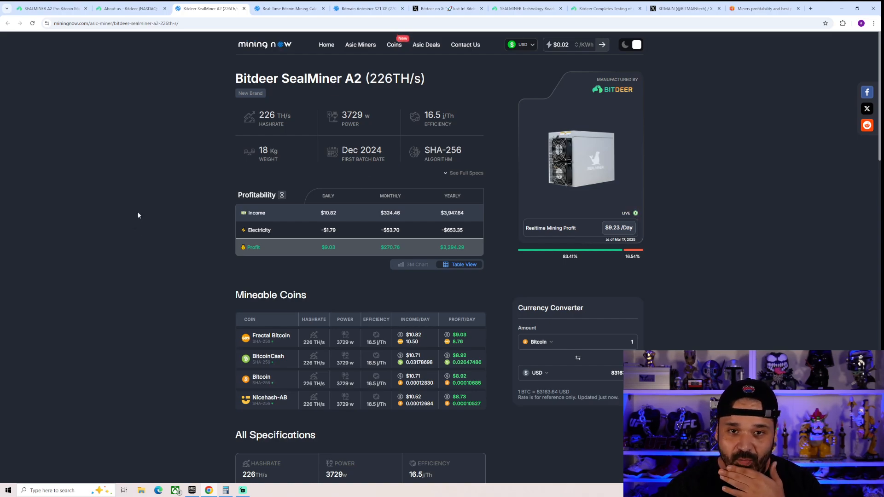
Switch to MiningNow's Real-Time Bitcoin Mining Calculator for the 255 TH/s, 3800 W miner
click(289, 8)
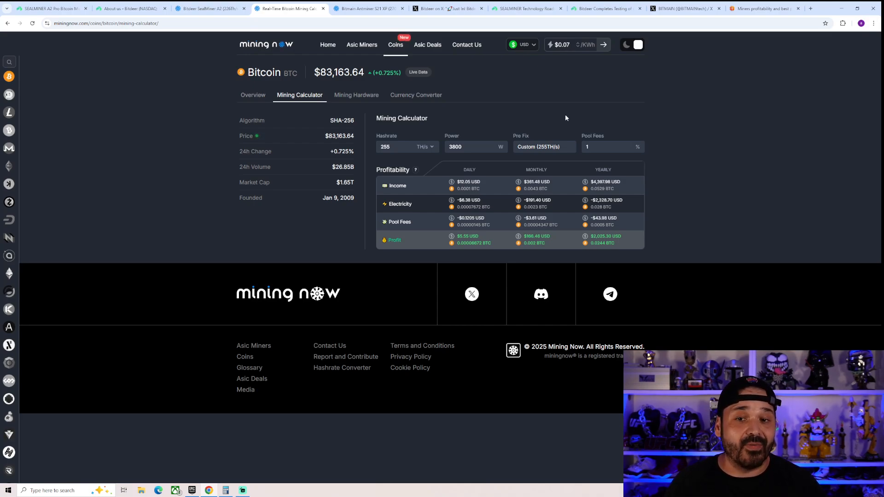
mouse_move(565, 118)
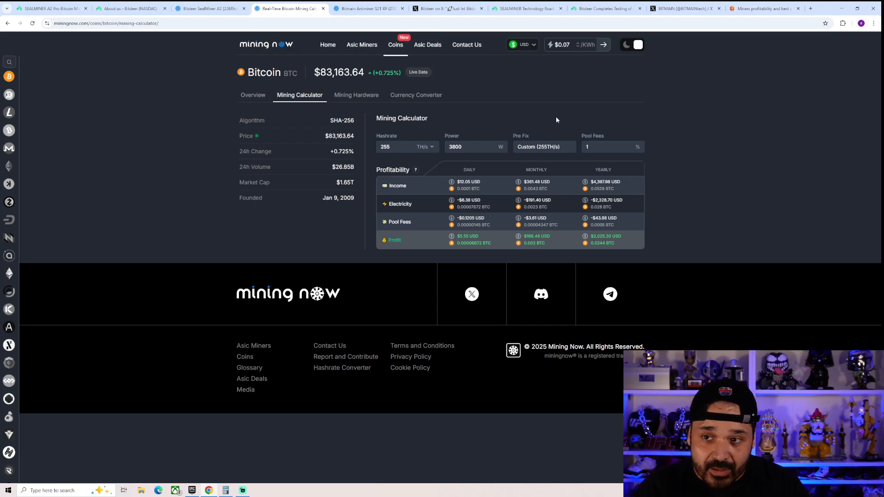
mouse_move(475, 181)
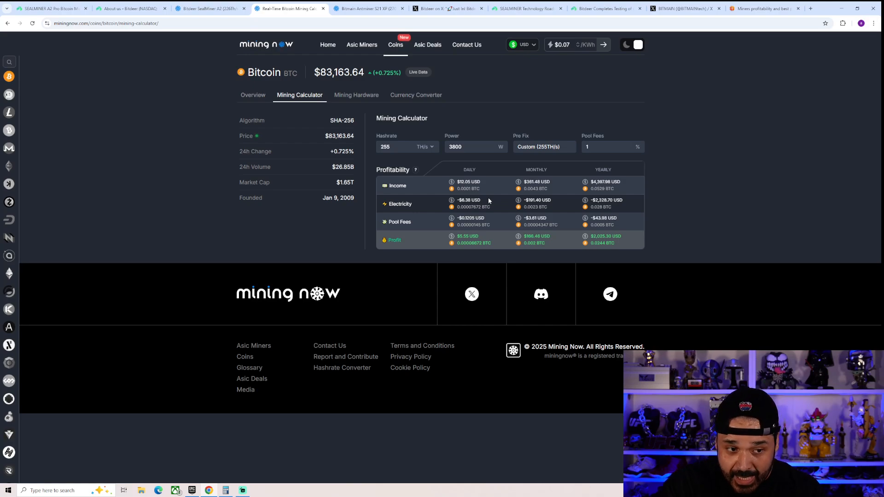
mouse_move(684, 243)
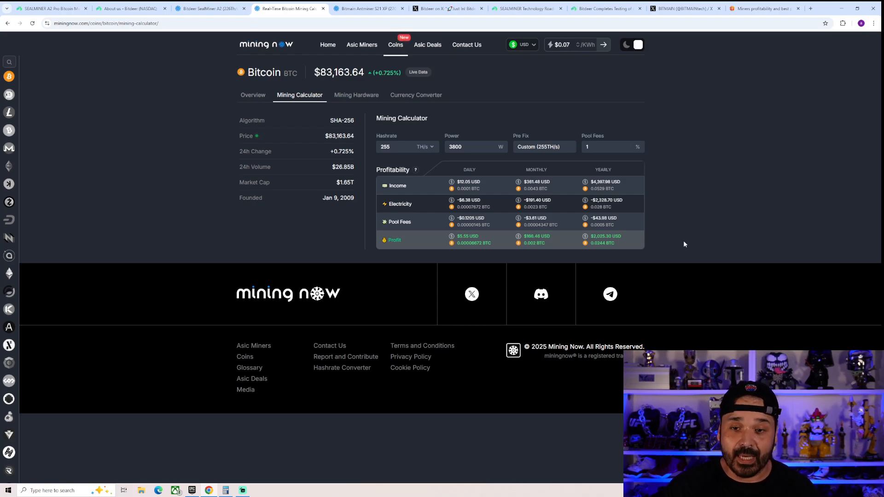
mouse_move(665, 232)
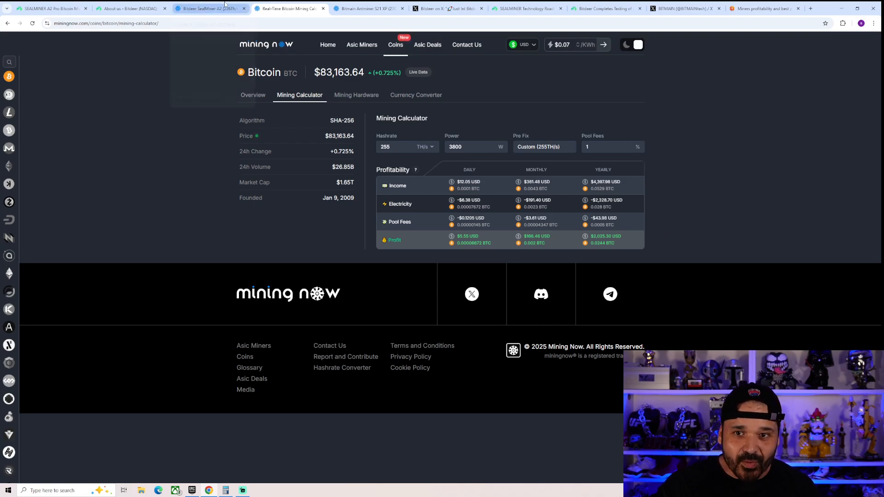
Review the Bitmain Antminer S21 XP (270TH/s) page showing about $6.83 daily profit
click(369, 8)
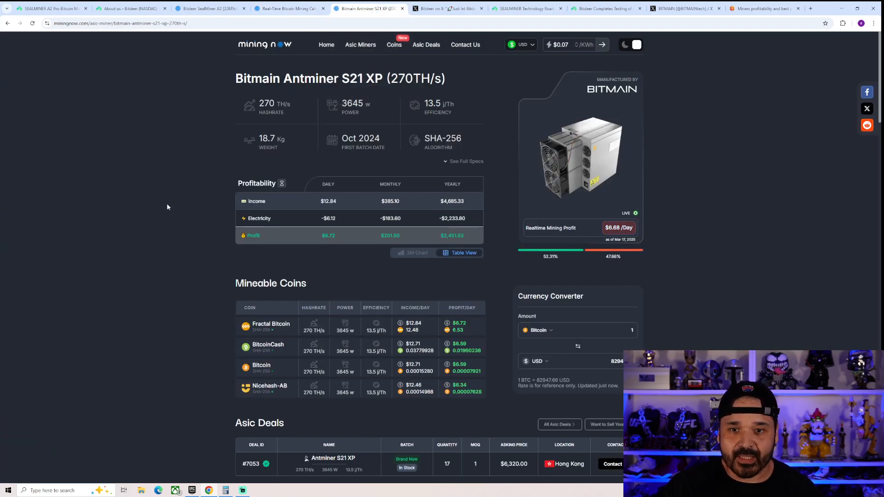
mouse_move(462, 106)
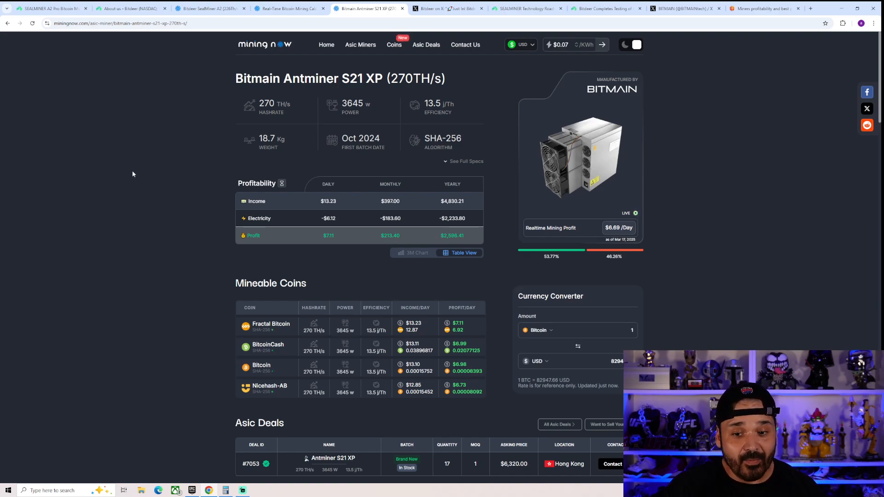
scroll(down, 3)
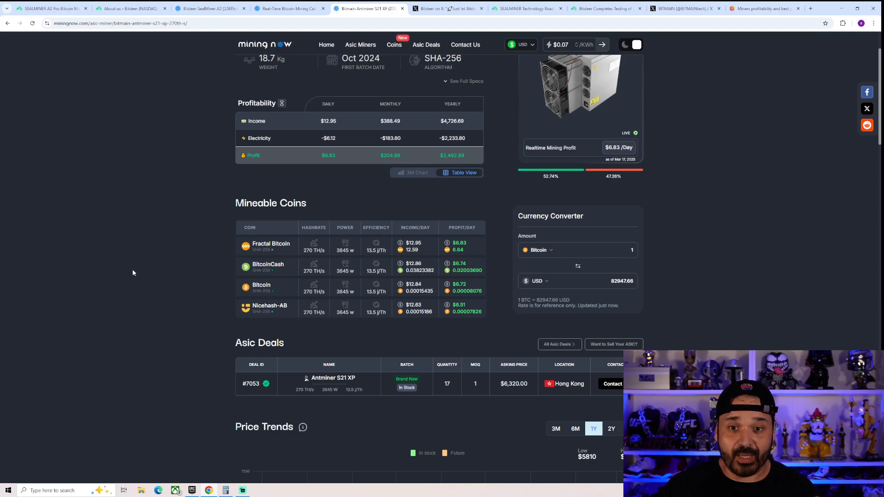
scroll(up, 3)
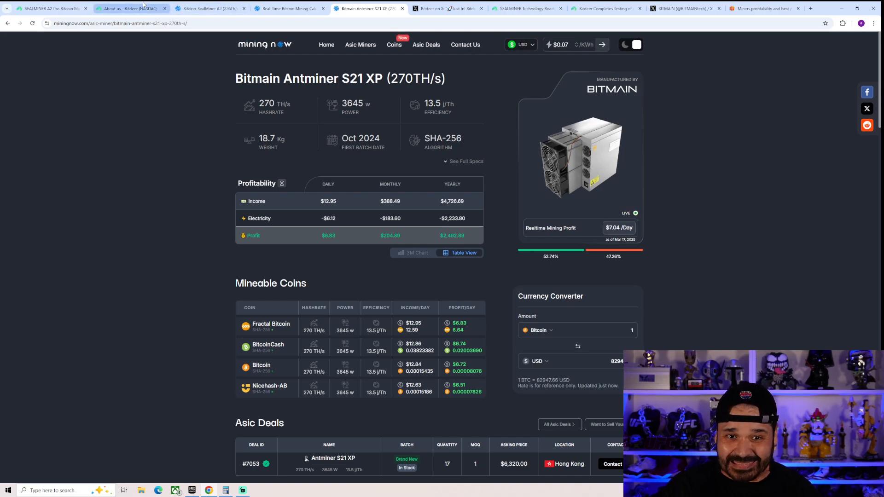
mouse_move(132, 8)
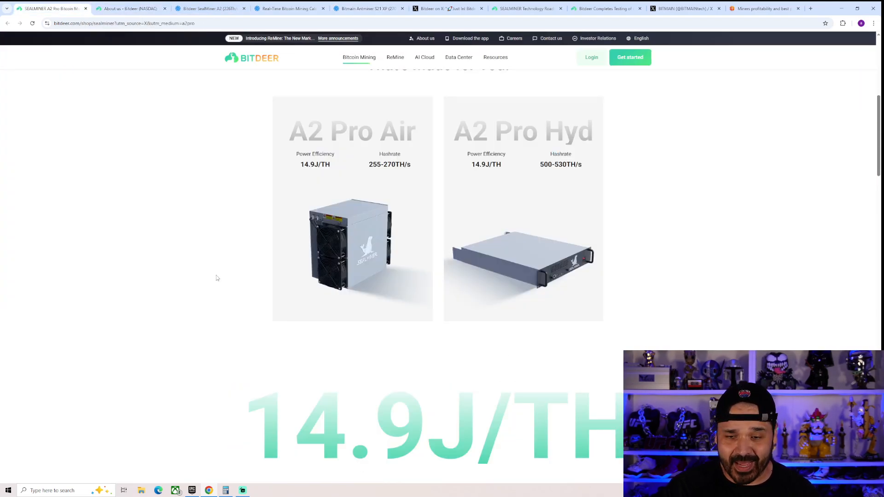
scroll(down, 3)
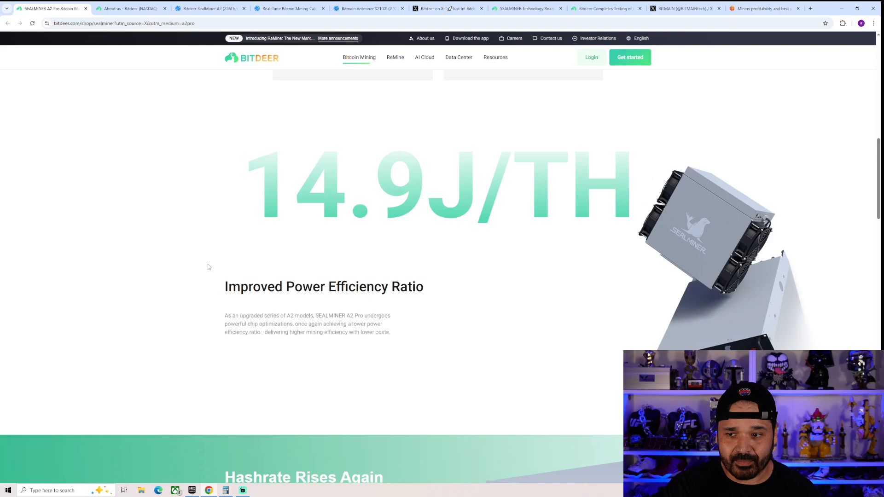
scroll(down, 3)
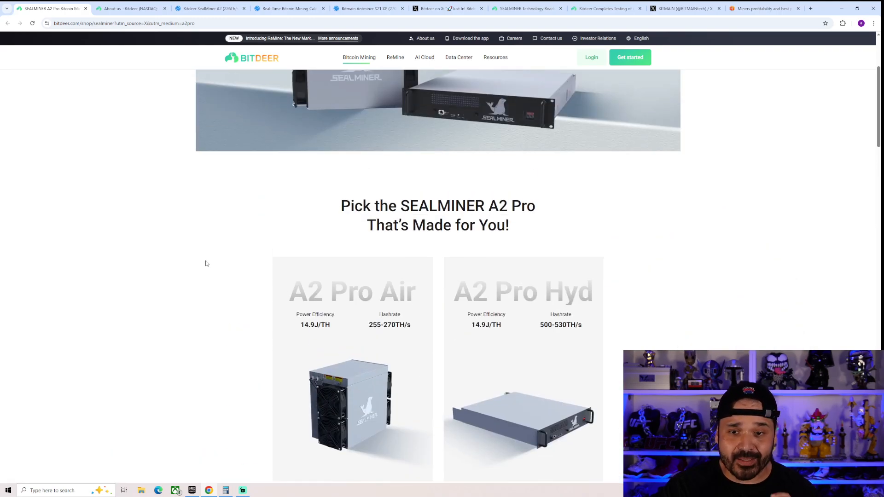
scroll(up, 3)
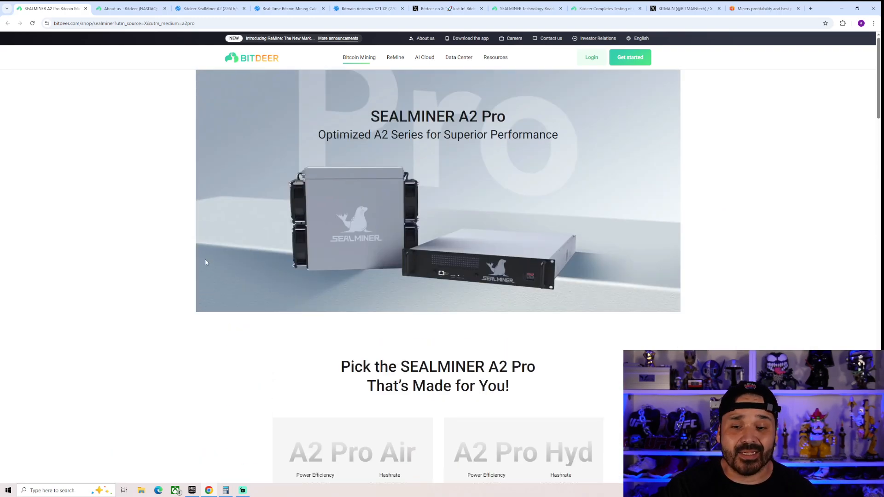
scroll(down, 3)
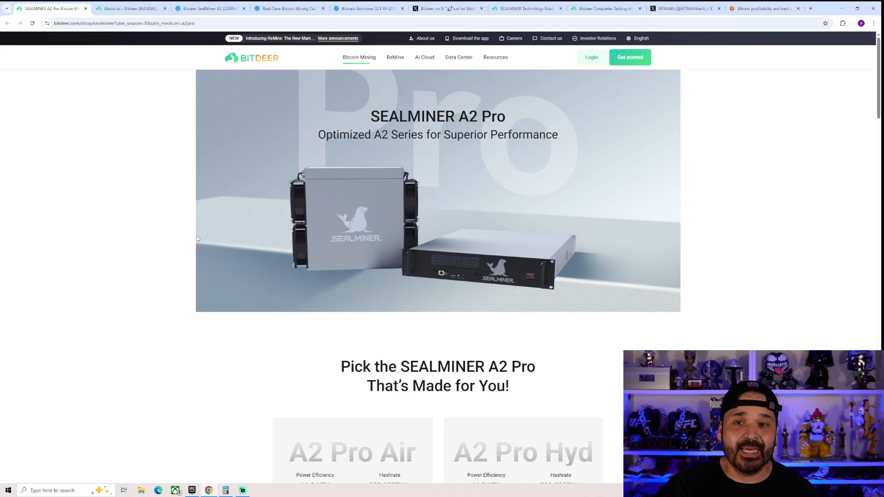
mouse_move(205, 230)
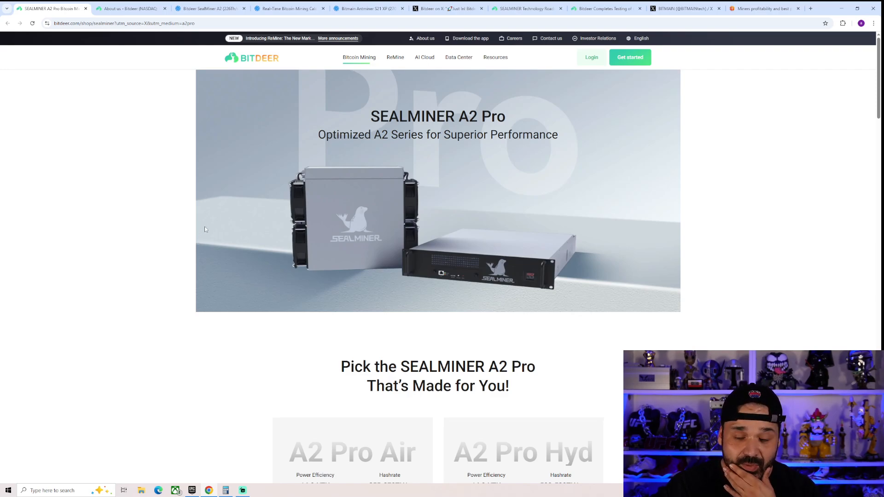
mouse_move(206, 224)
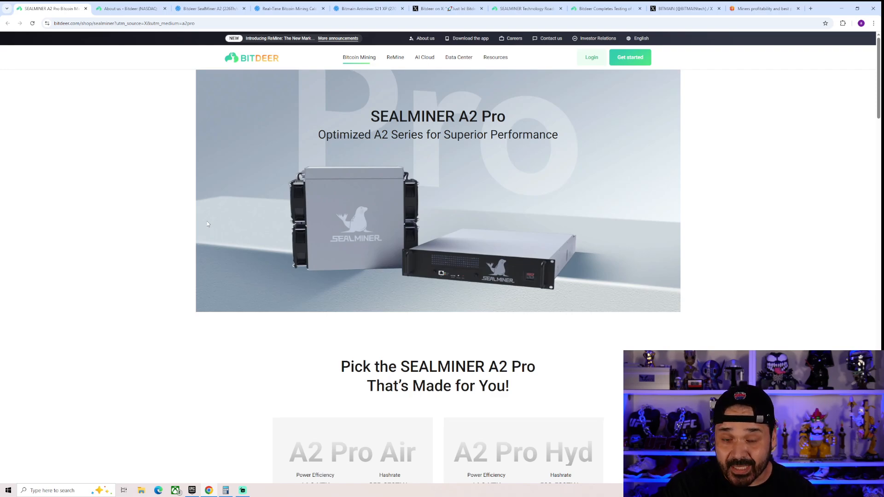
mouse_move(210, 222)
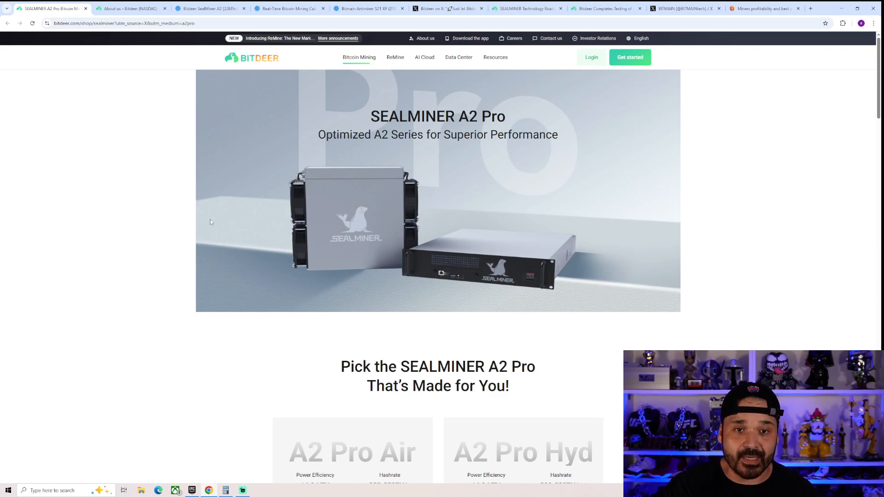
click(210, 8)
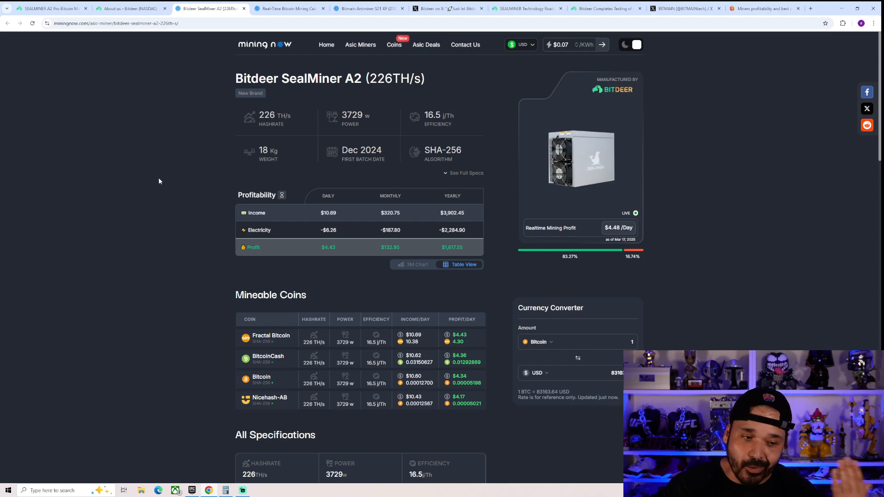
mouse_move(164, 167)
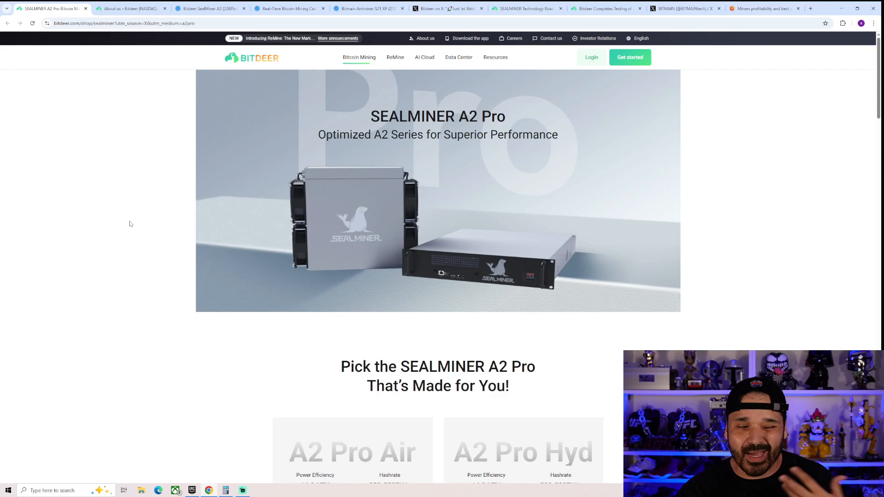
mouse_move(161, 209)
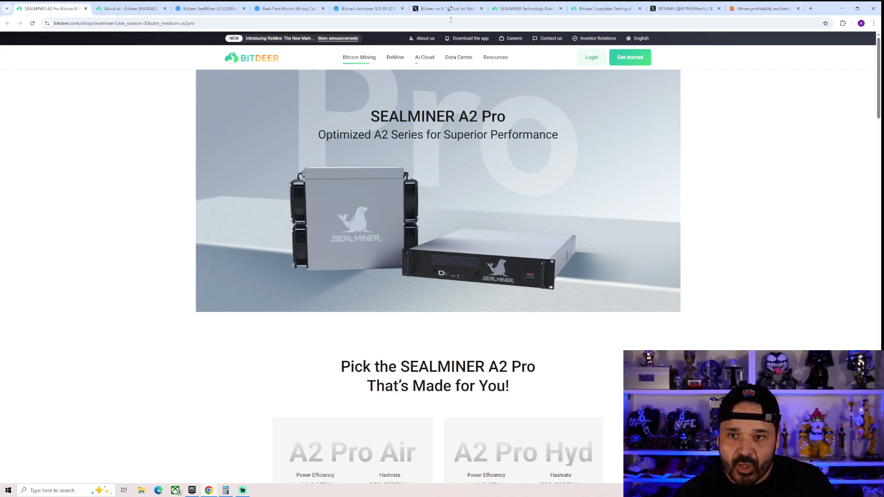
Switch to Bitdeer's X post announcing the SEAL03 chip at 9.7 J/TH
click(449, 8)
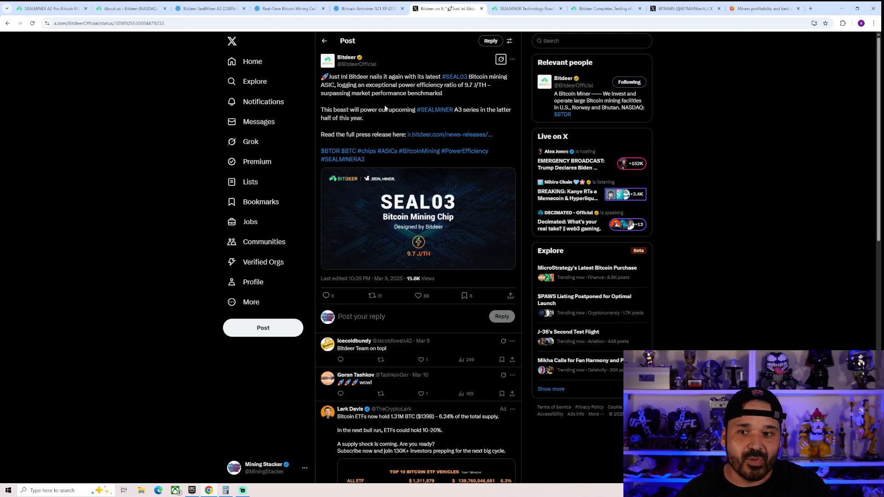
mouse_move(461, 93)
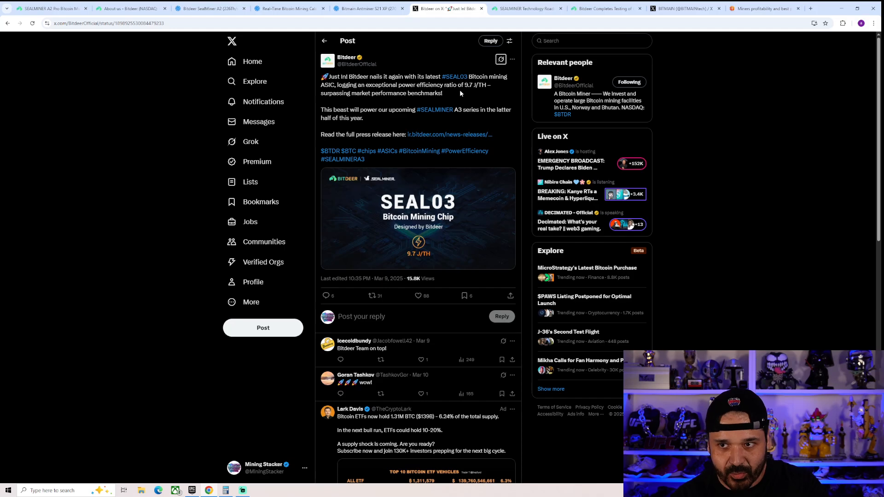
Switch to Bitdeer's SEALMINER technology roadmap page listing SEAL02, SEAL03 and SEAL04
click(526, 8)
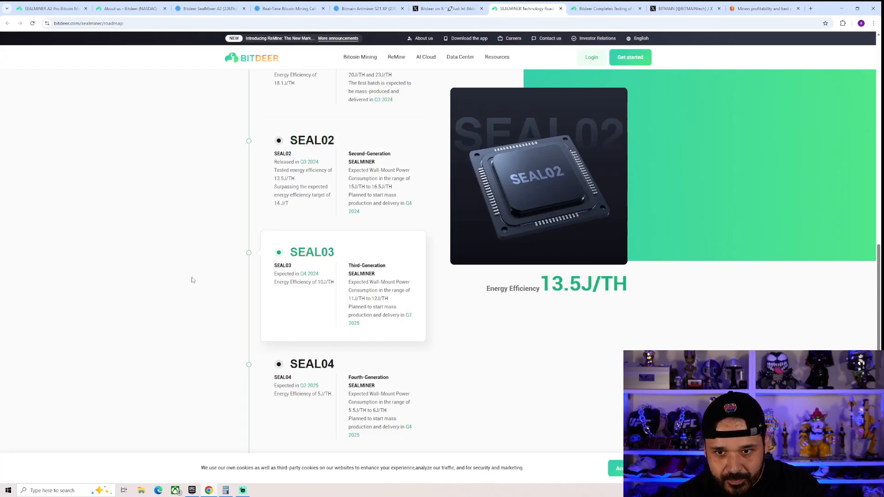
scroll(up, 3)
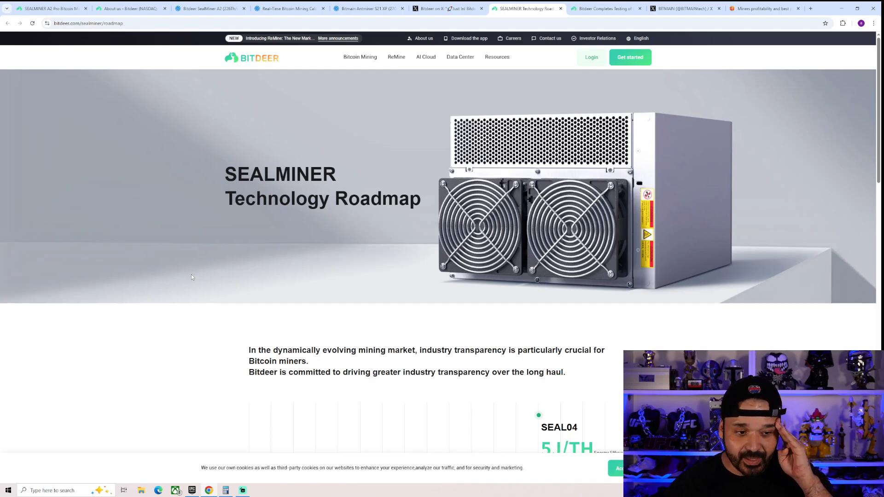
scroll(down, 3)
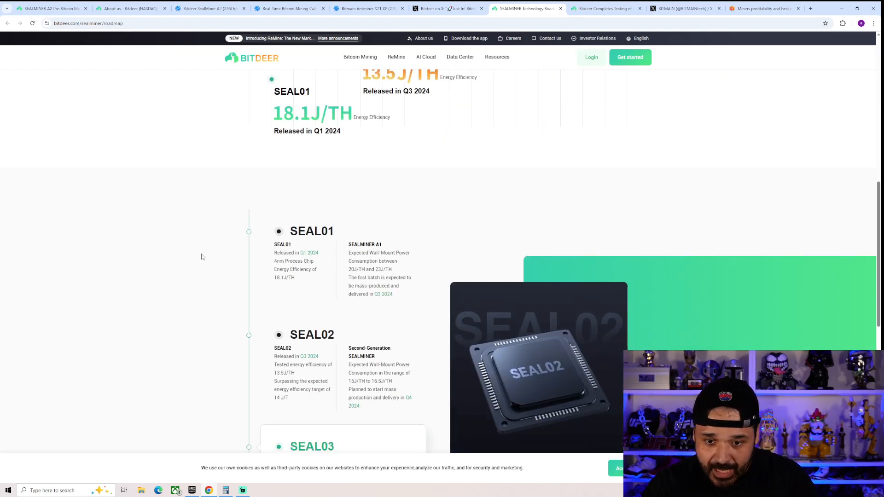
scroll(down, 3)
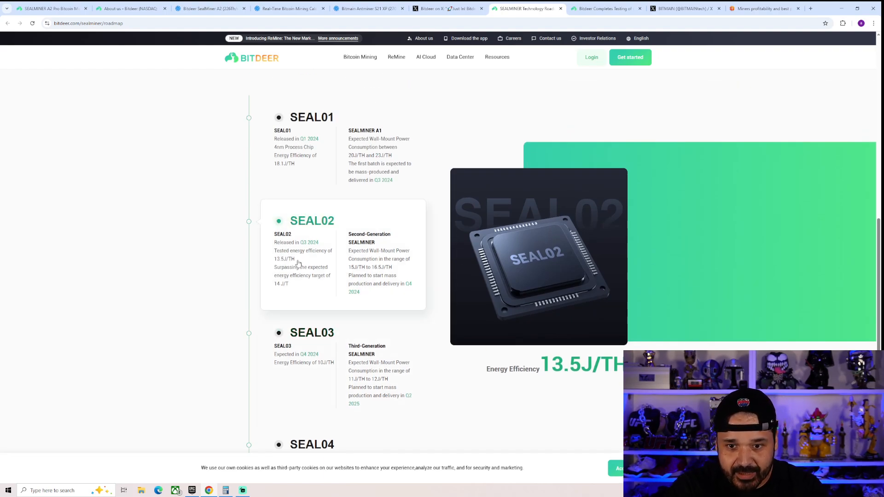
scroll(down, 3)
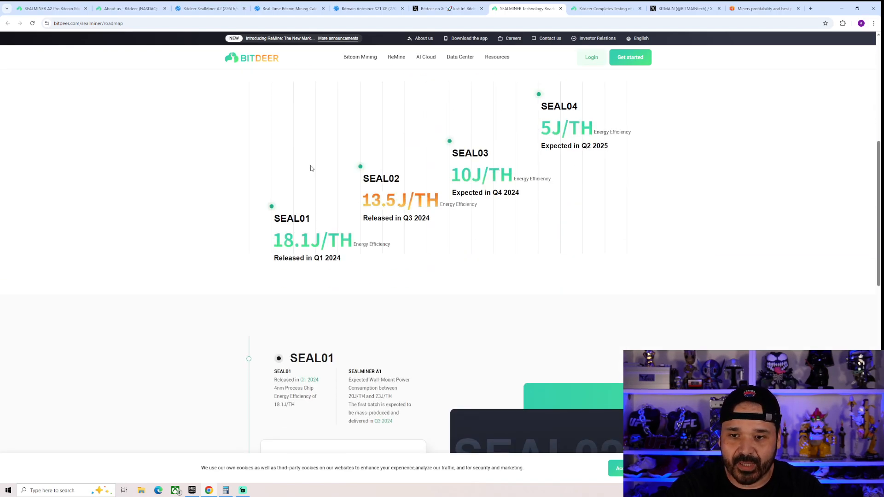
mouse_move(297, 221)
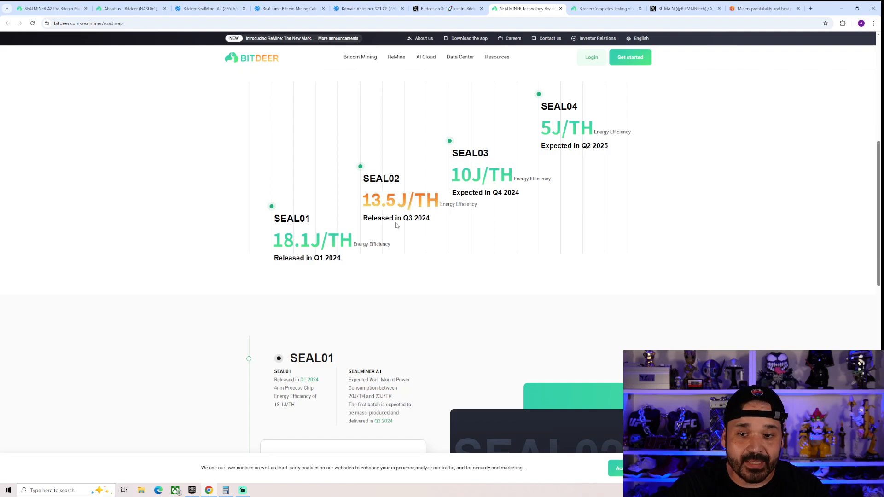
mouse_move(386, 211)
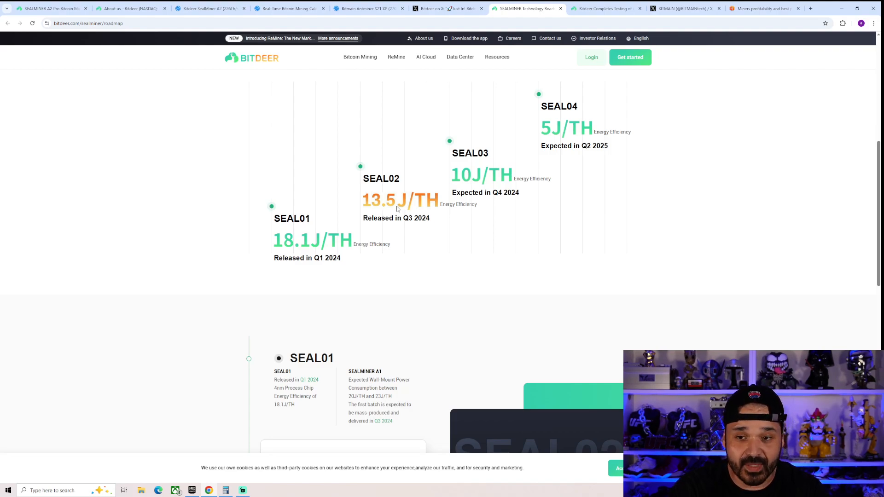
mouse_move(495, 165)
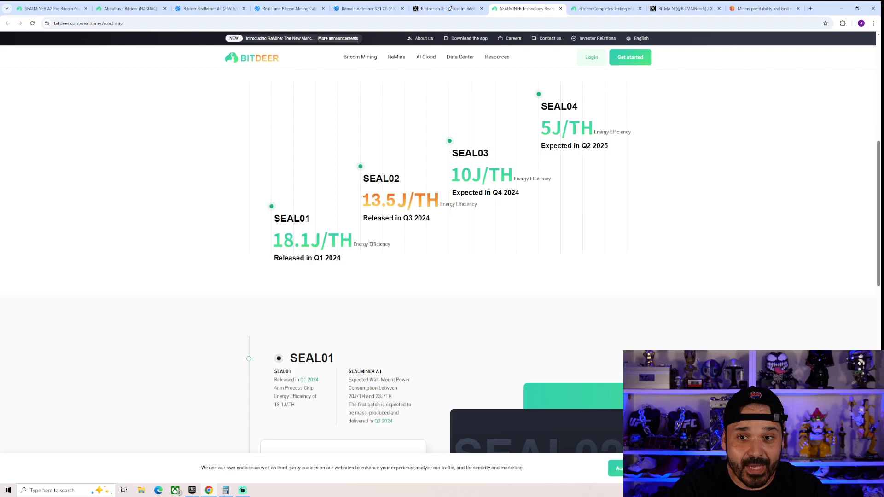
click(366, 8)
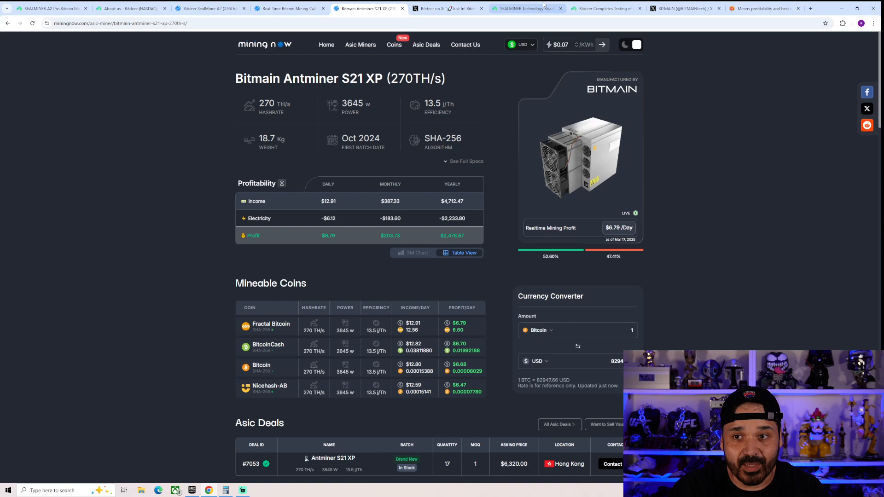
click(526, 8)
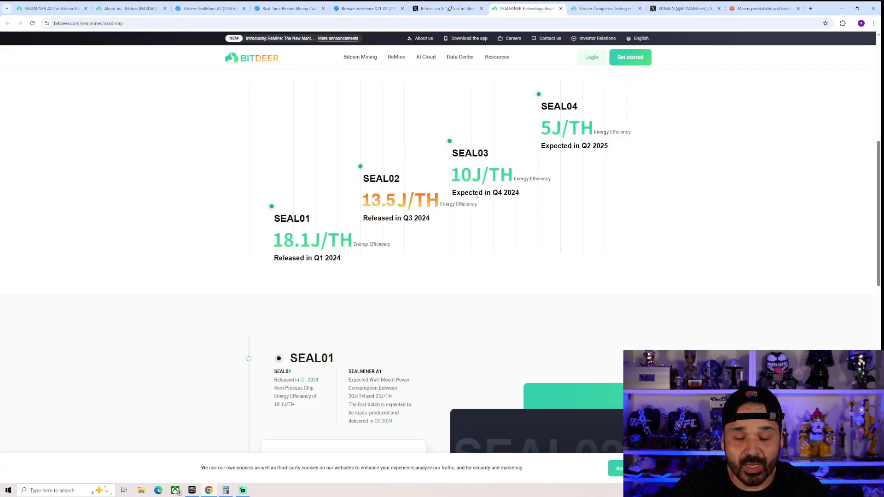
mouse_move(434, 169)
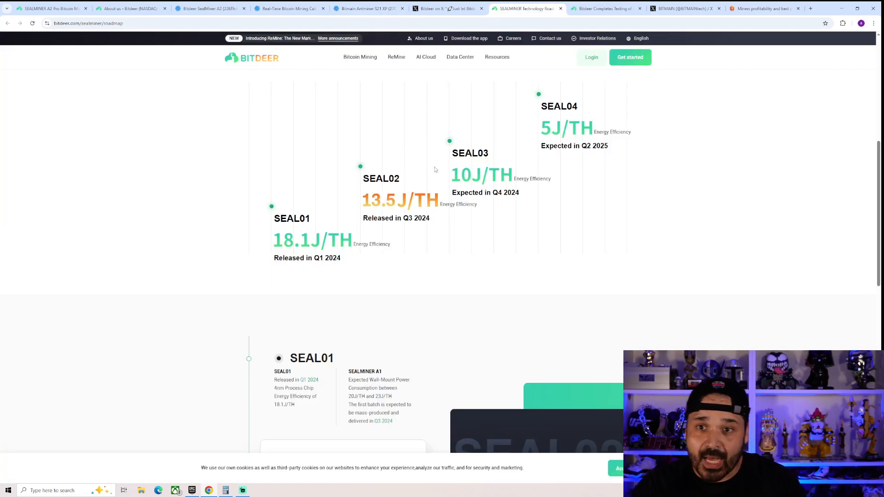
mouse_move(367, 8)
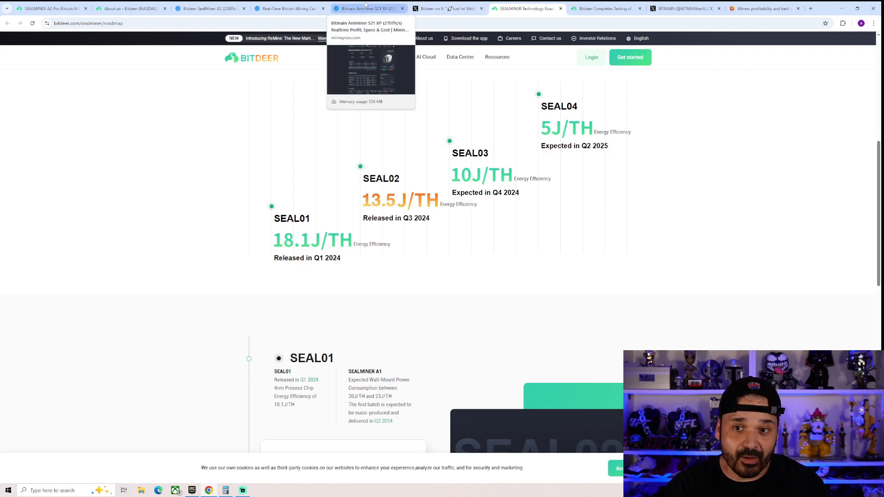
mouse_move(518, 299)
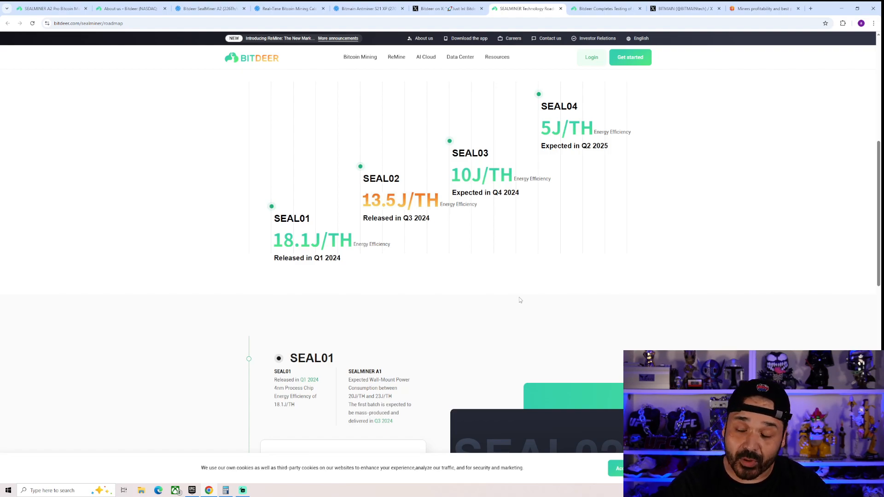
mouse_move(427, 179)
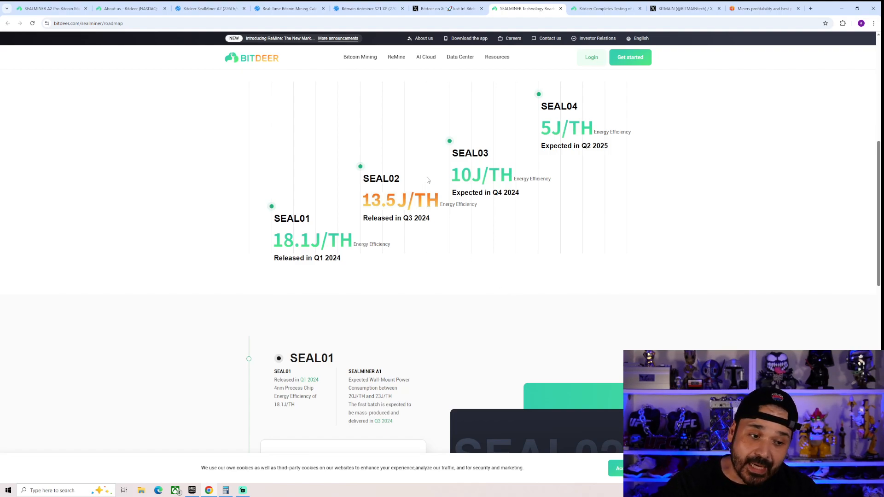
mouse_move(320, 182)
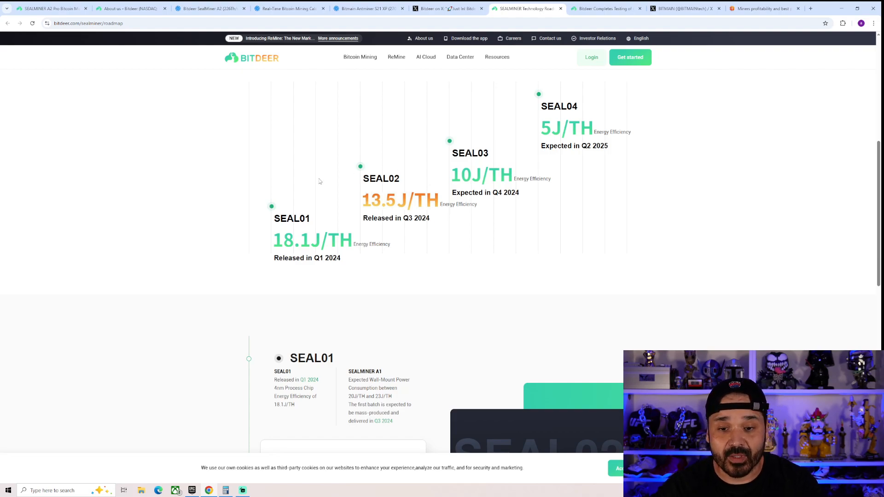
Review the SEAL03 third-generation roadmap entry, then return to Bitdeer's SEAL03 X post
scroll(down, 3)
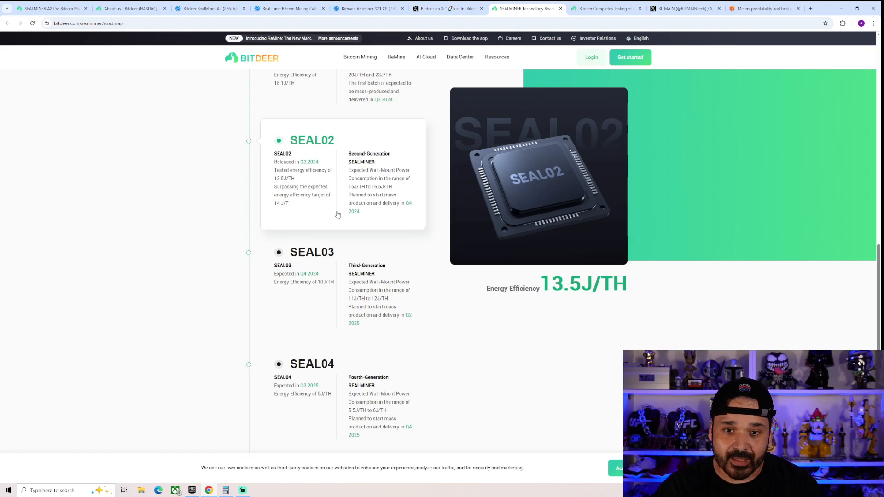
scroll(up, 3)
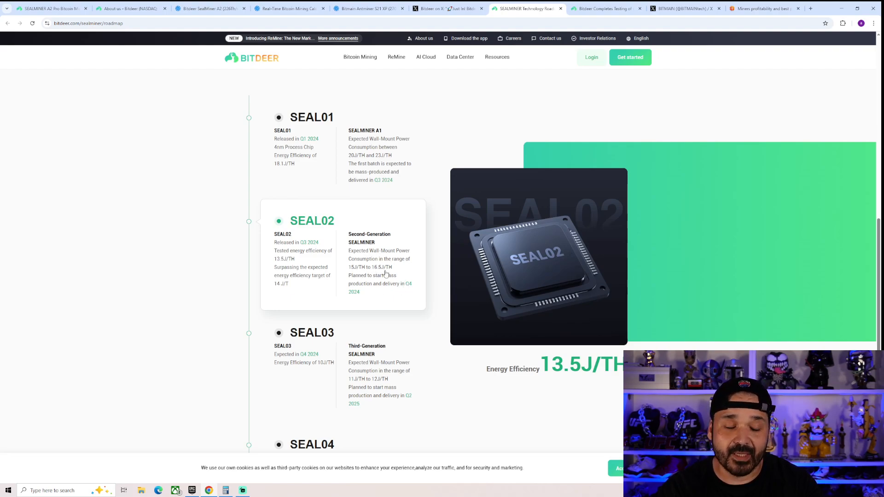
scroll(down, 3)
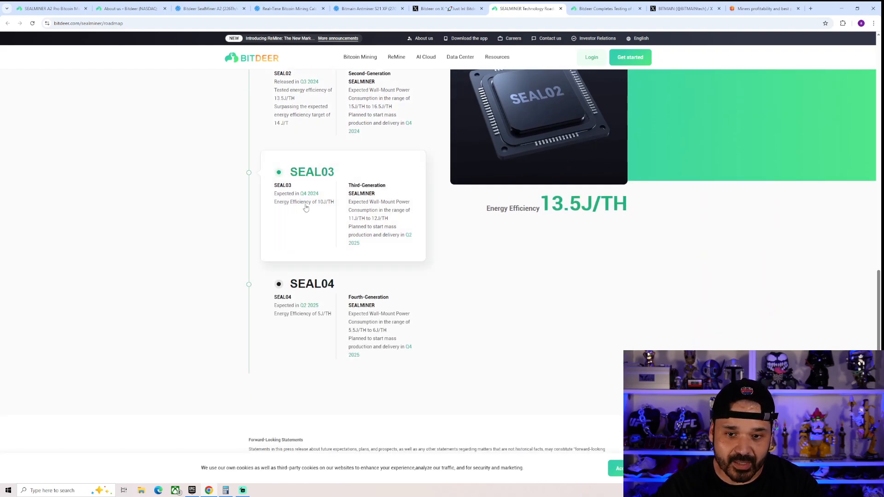
mouse_move(379, 227)
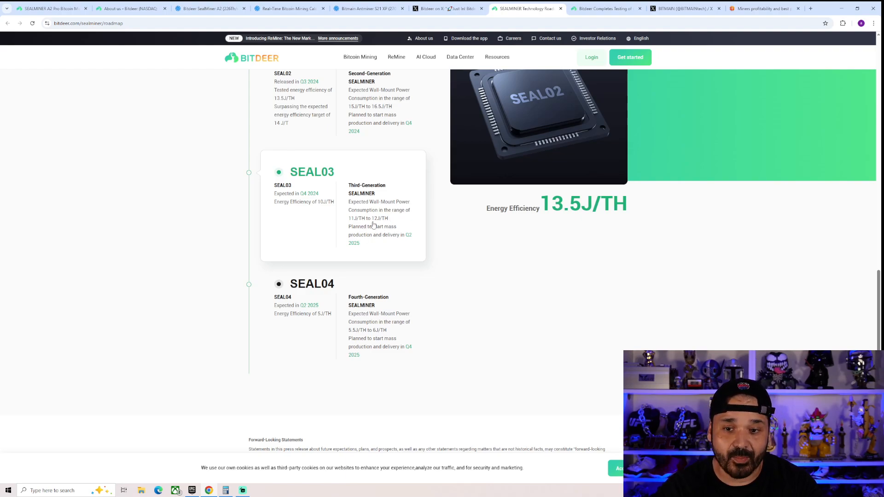
mouse_move(386, 226)
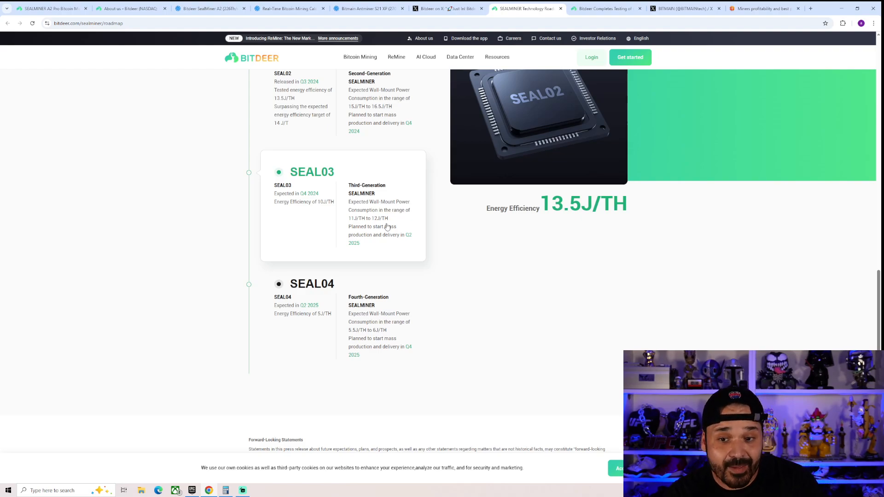
mouse_move(398, 245)
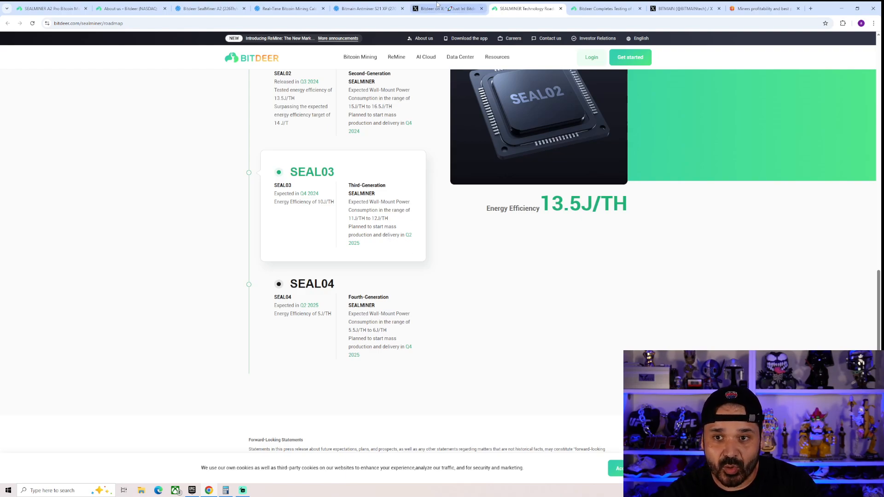
click(449, 8)
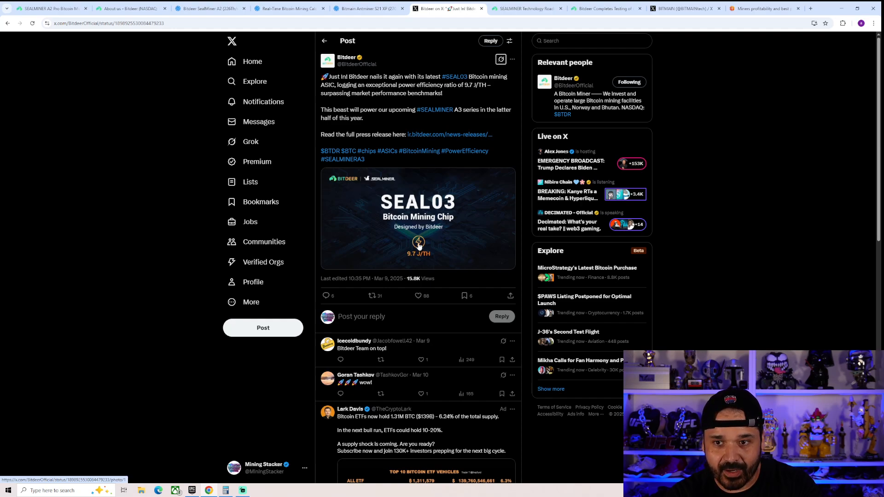
mouse_move(352, 130)
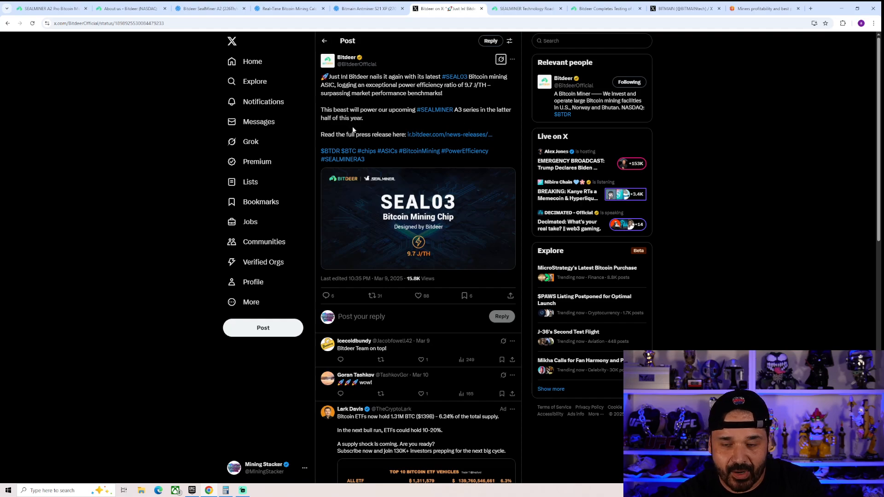
mouse_move(354, 126)
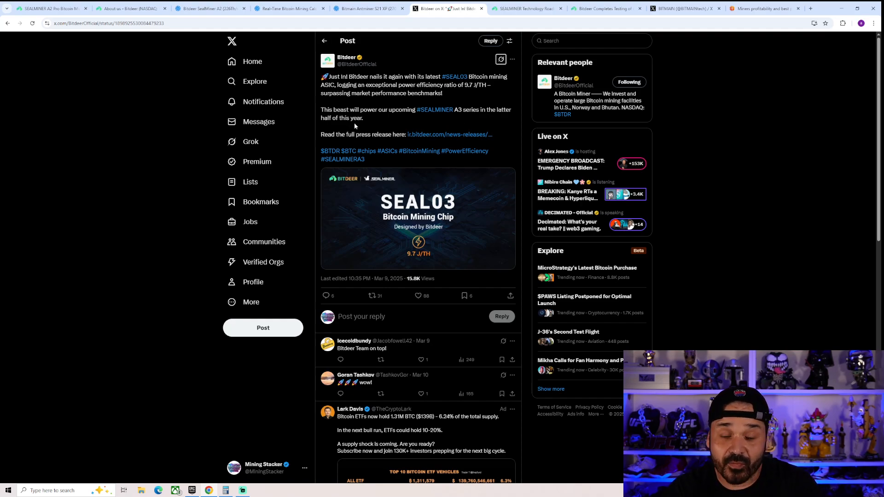
mouse_move(443, 65)
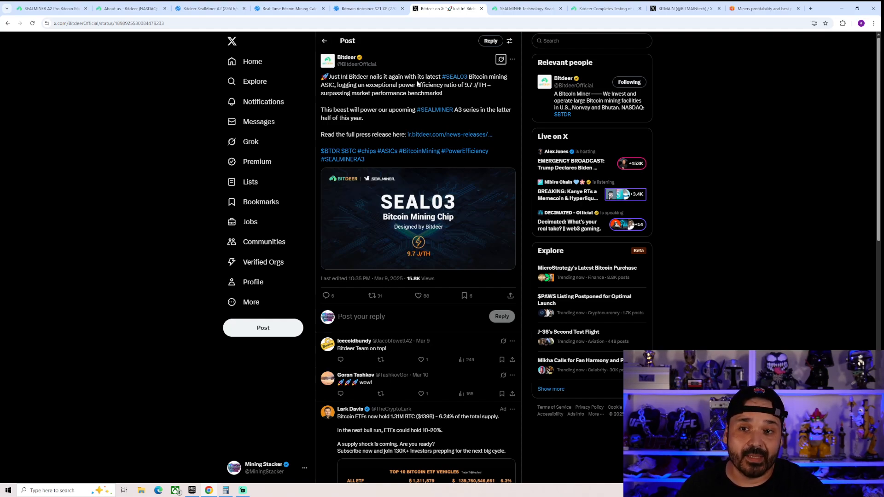
mouse_move(434, 105)
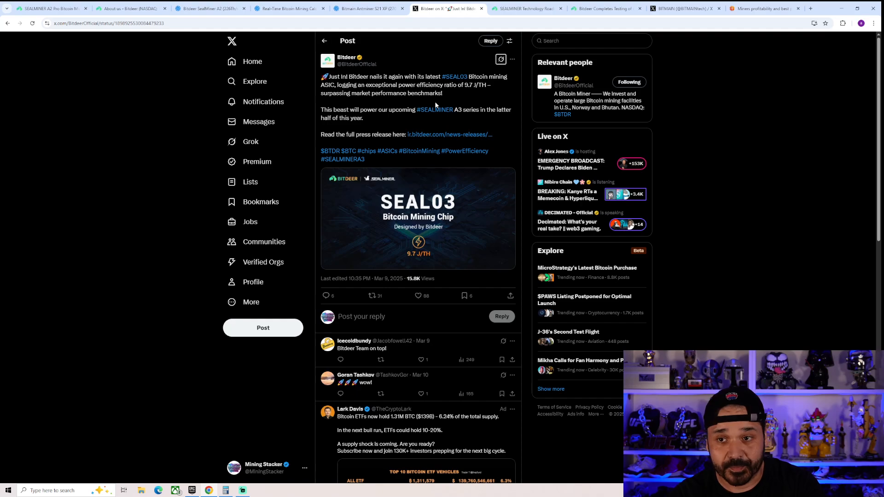
mouse_move(434, 104)
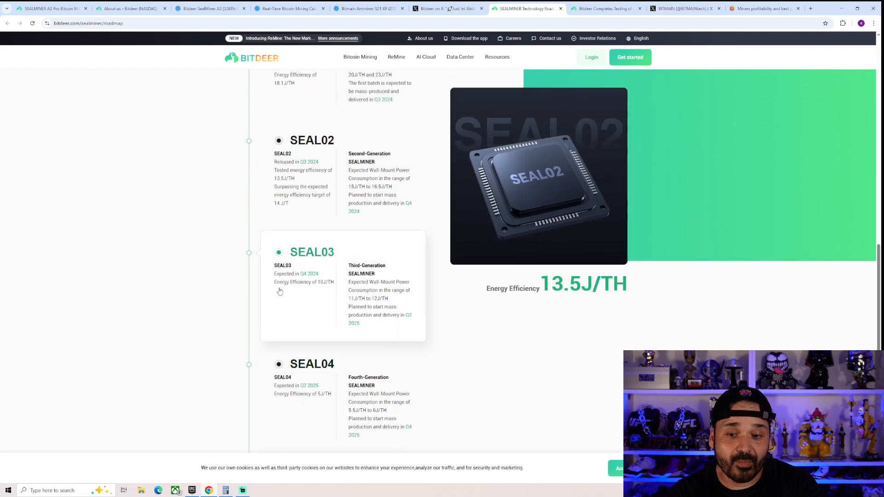
mouse_move(411, 292)
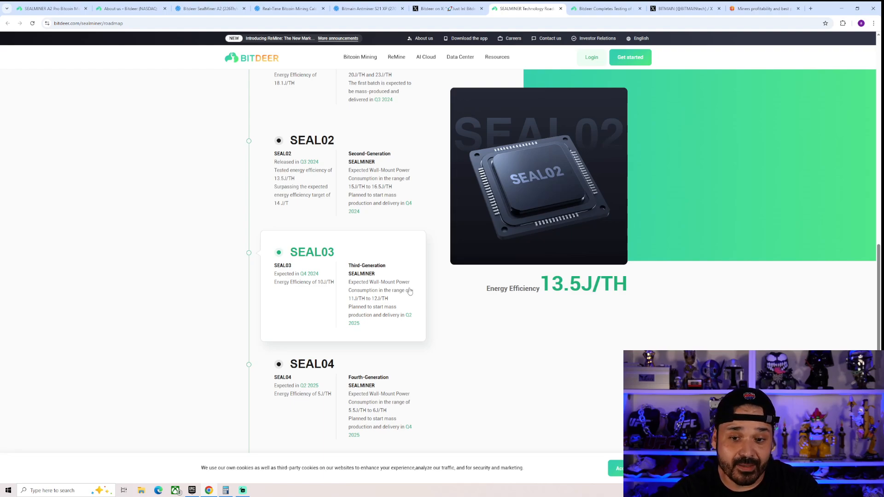
scroll(down, 3)
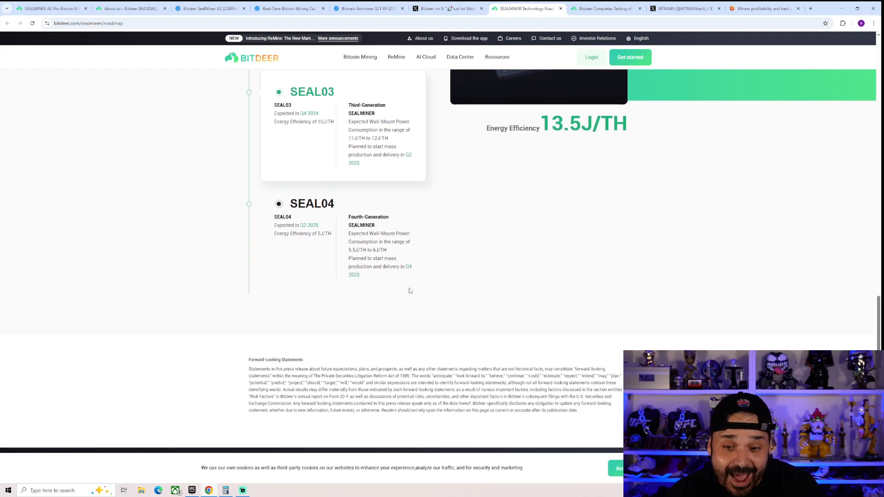
mouse_move(409, 287)
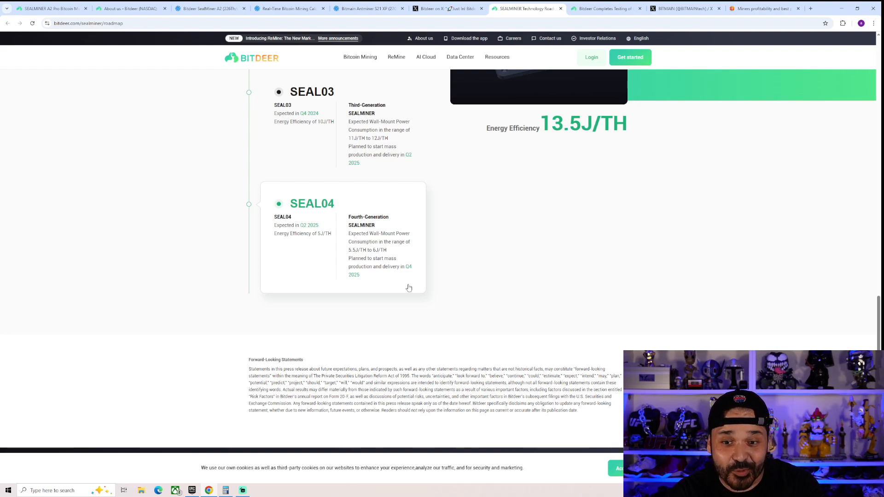
mouse_move(356, 253)
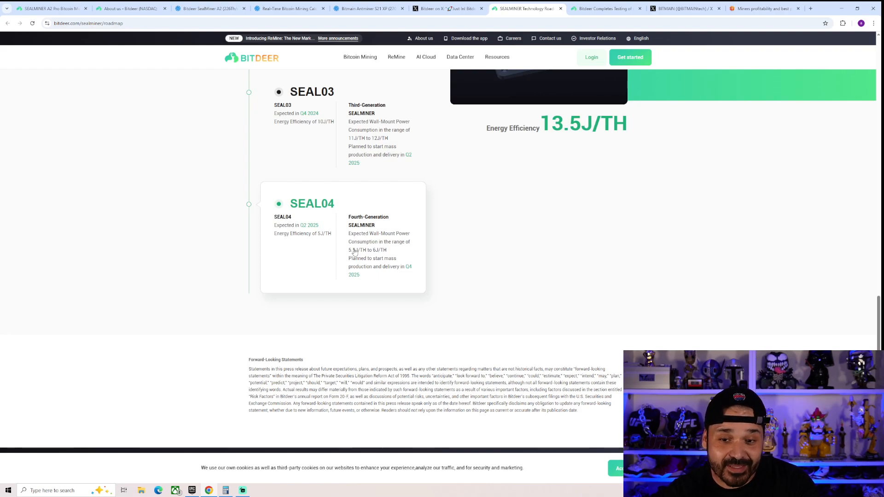
mouse_move(389, 282)
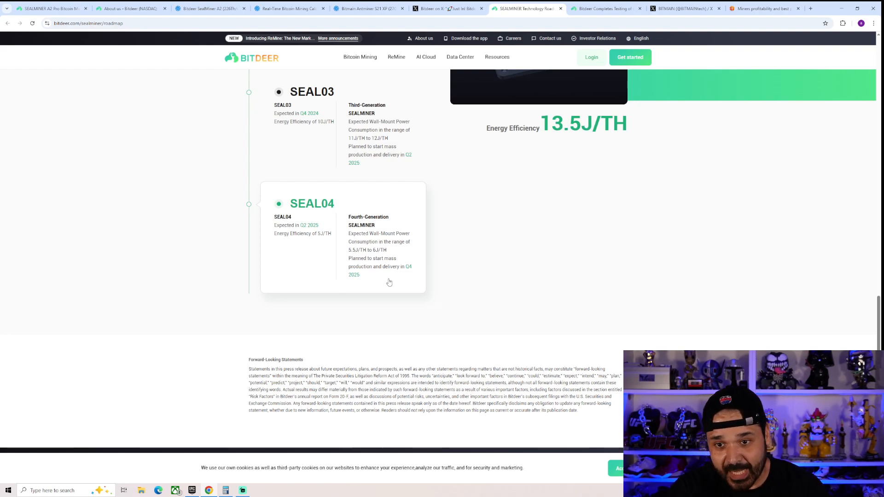
scroll(up, 3)
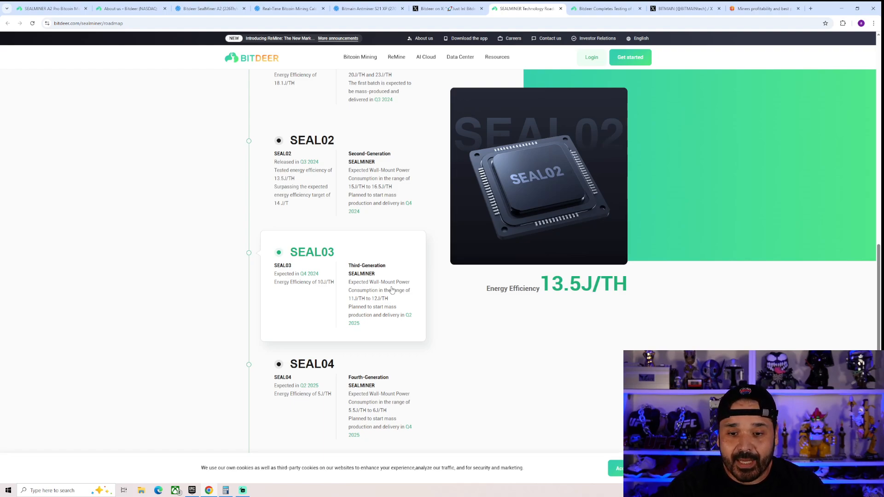
mouse_move(337, 298)
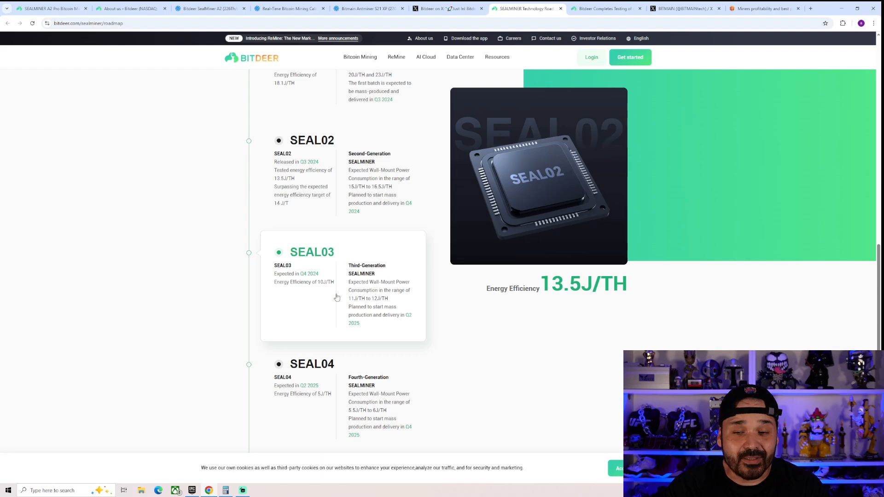
mouse_move(318, 288)
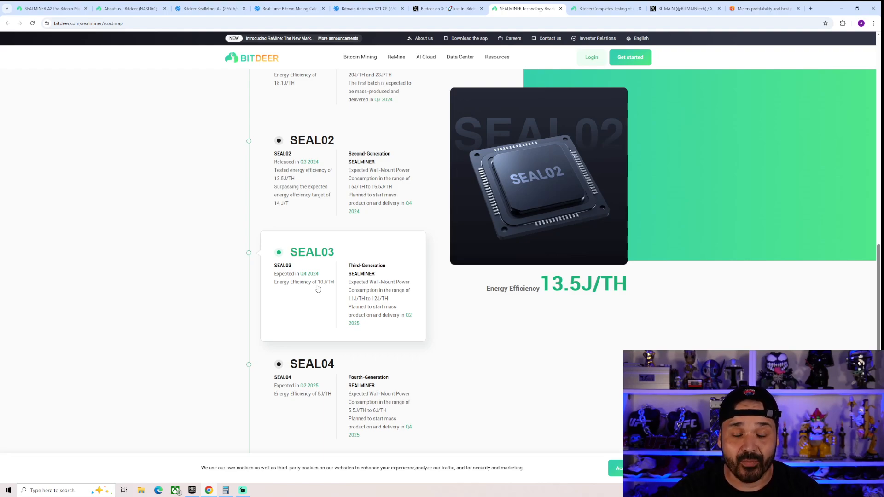
scroll(up, 3)
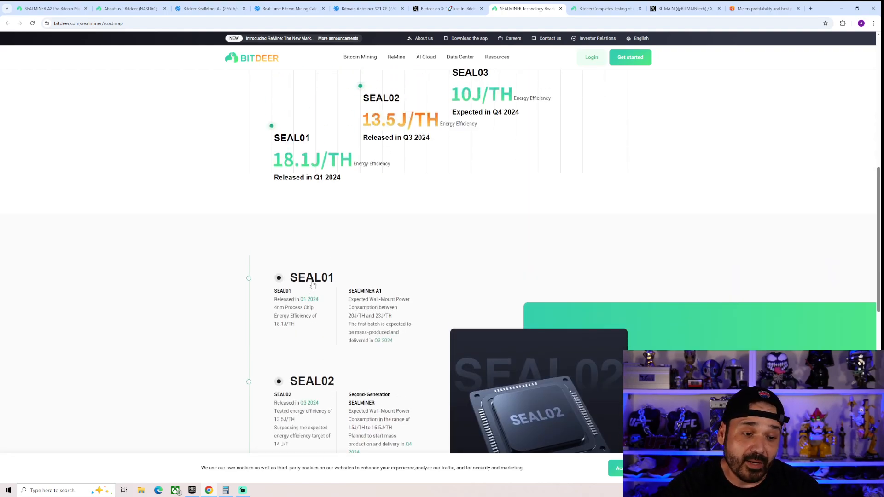
scroll(up, 3)
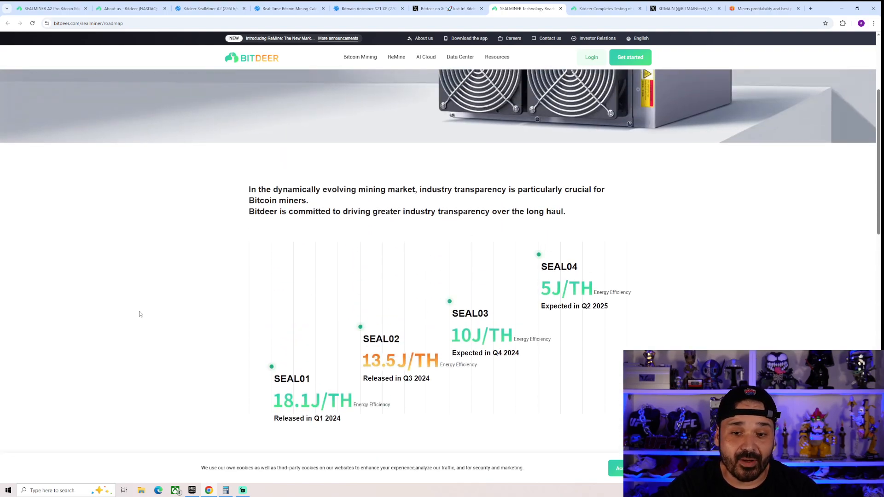
mouse_move(170, 300)
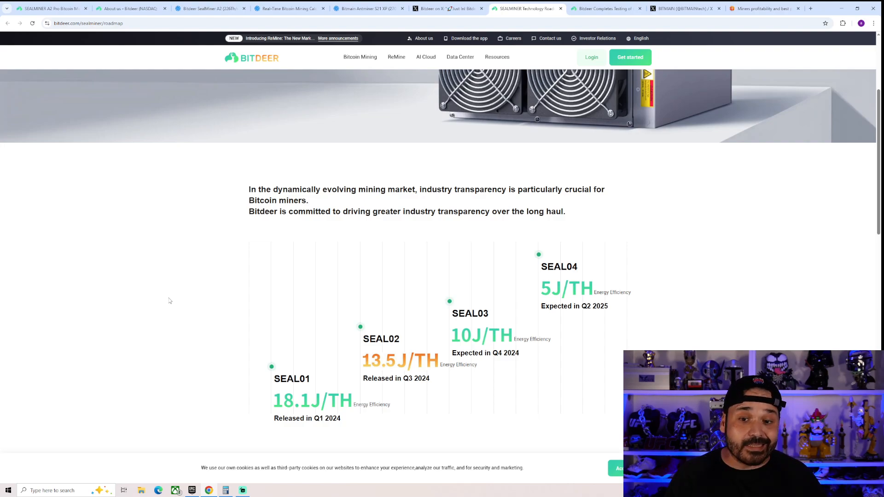
scroll(down, 3)
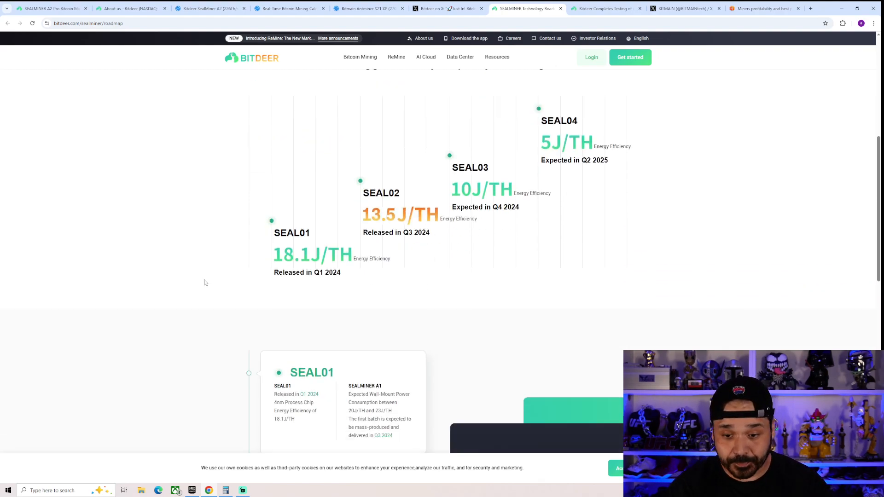
scroll(down, 3)
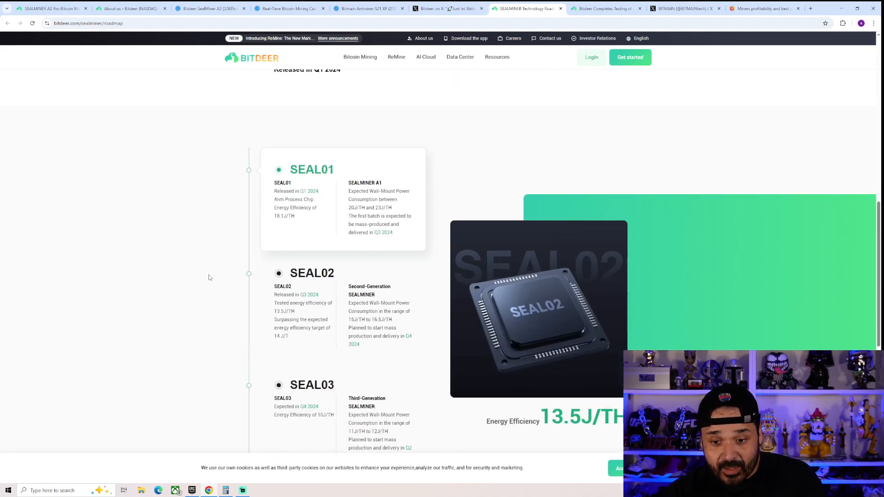
scroll(down, 3)
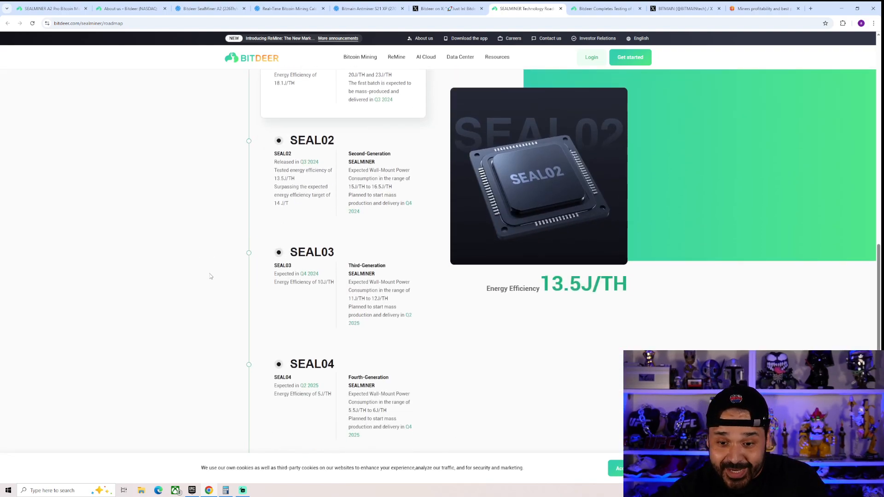
mouse_move(344, 397)
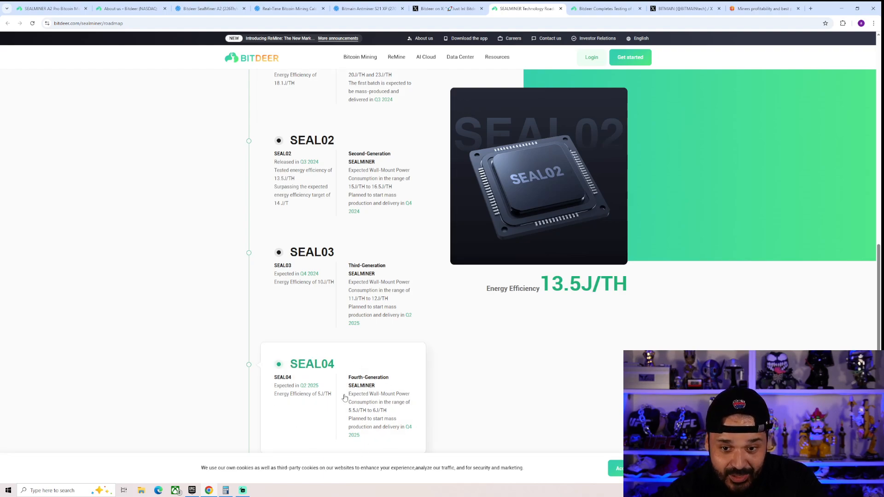
mouse_move(287, 367)
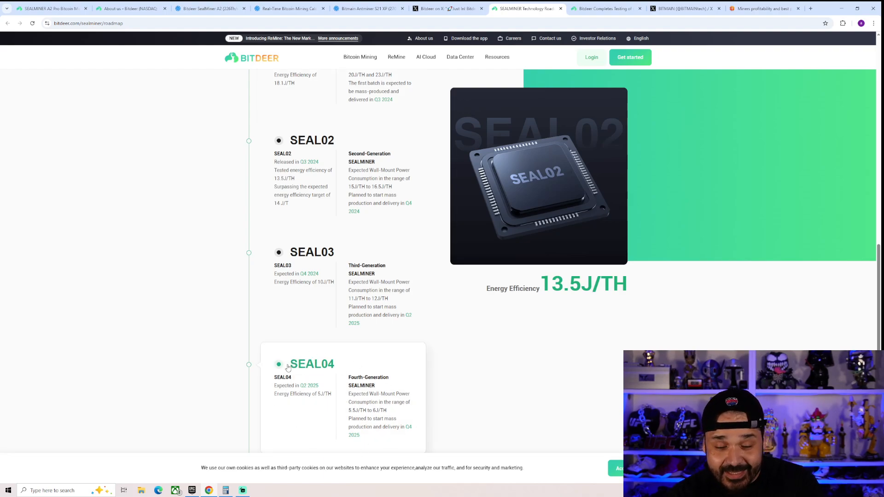
mouse_move(215, 354)
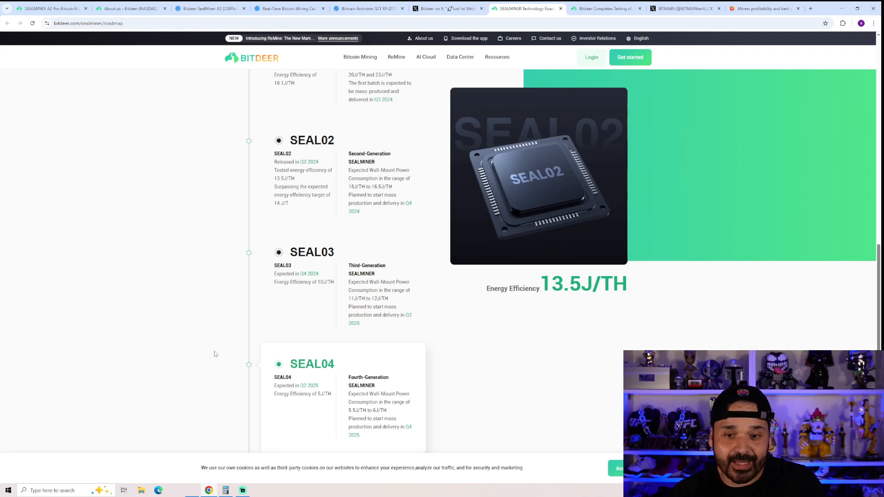
scroll(up, 3)
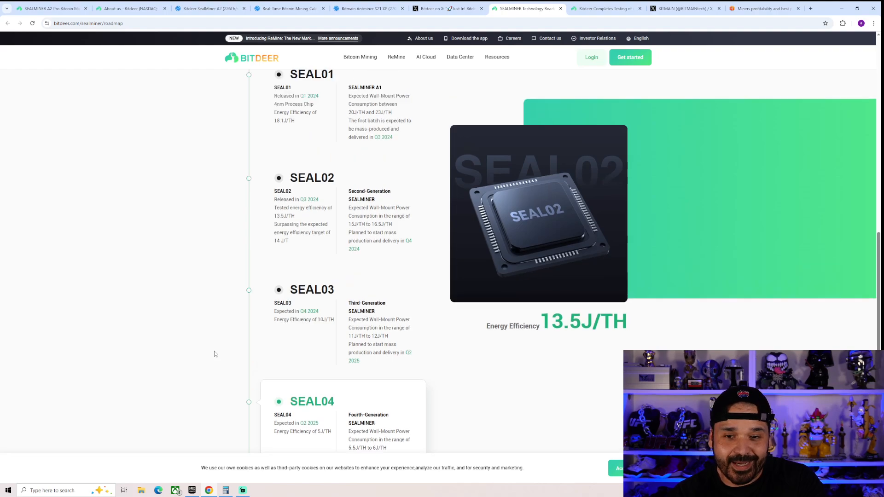
scroll(up, 3)
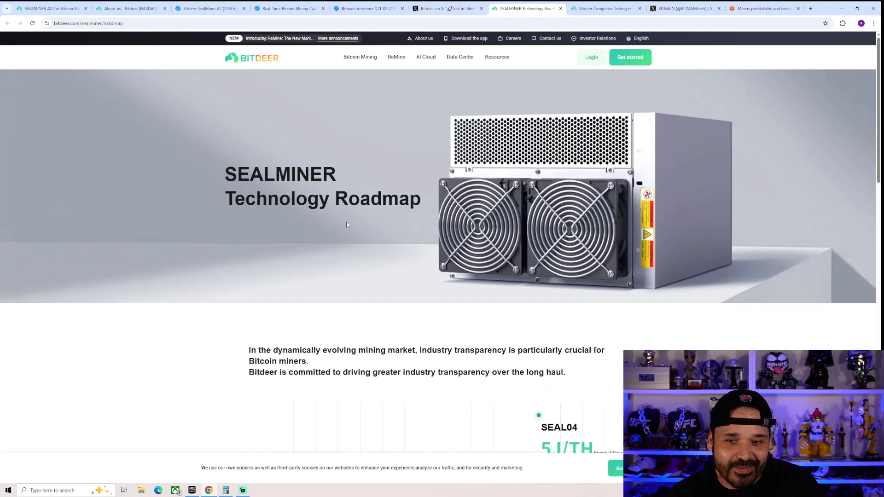
mouse_move(225, 323)
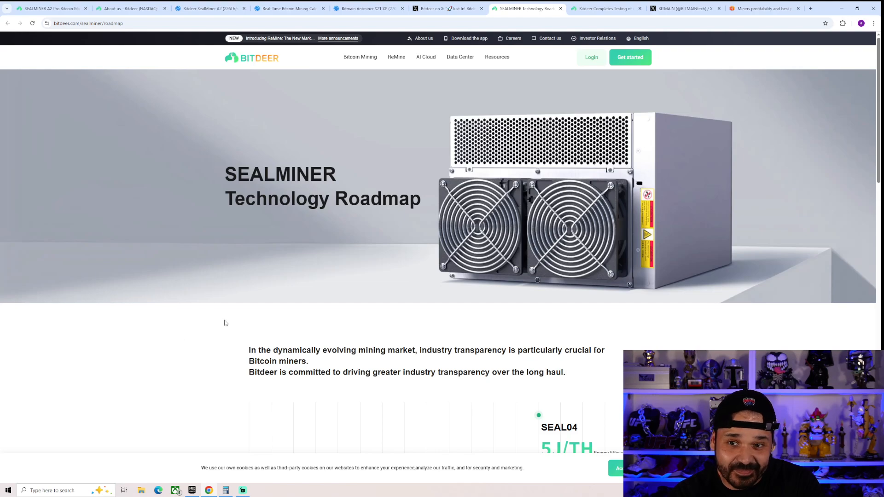
Glance at MiningNow's Antminer S21 XP page, then return to Bitdeer's SEAL03 X post
click(369, 8)
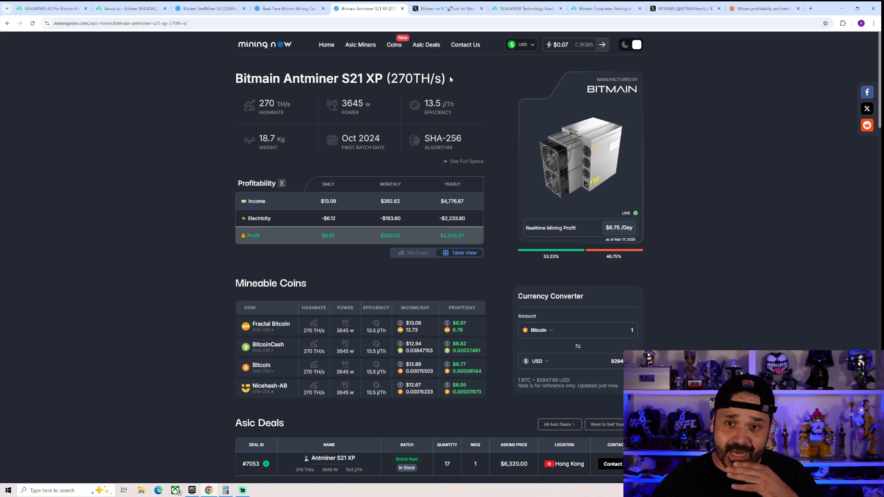
click(449, 8)
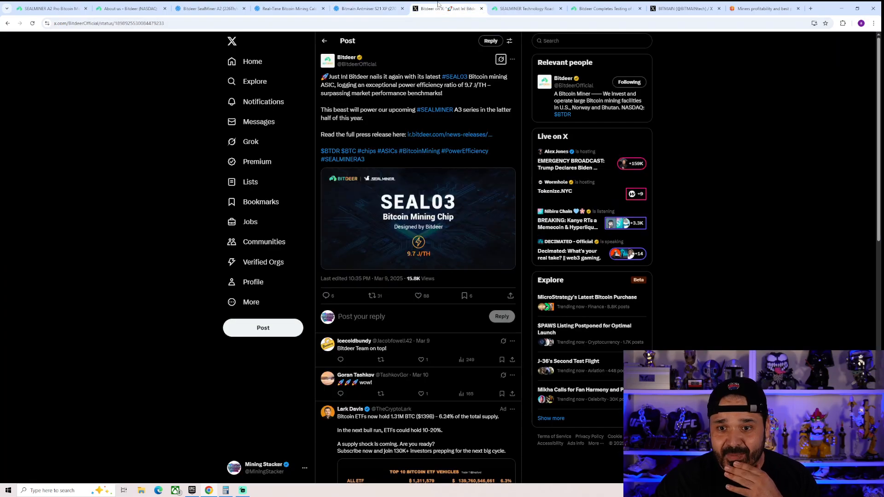
mouse_move(385, 130)
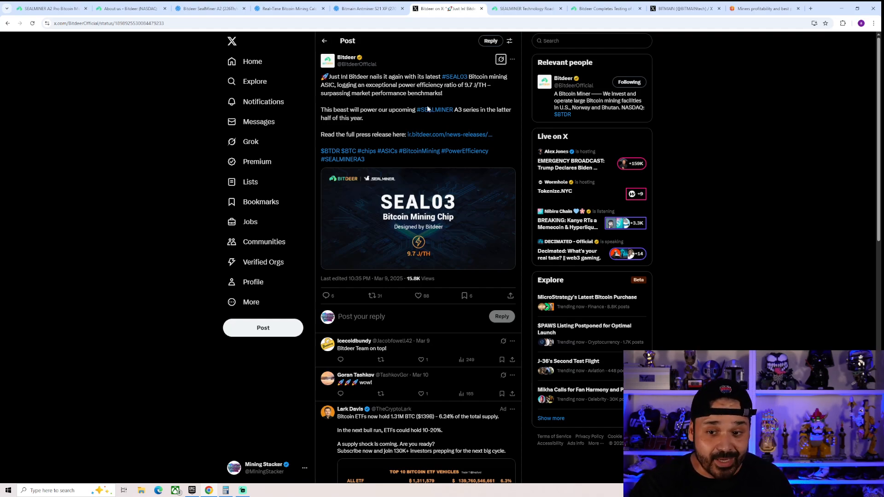
mouse_move(434, 109)
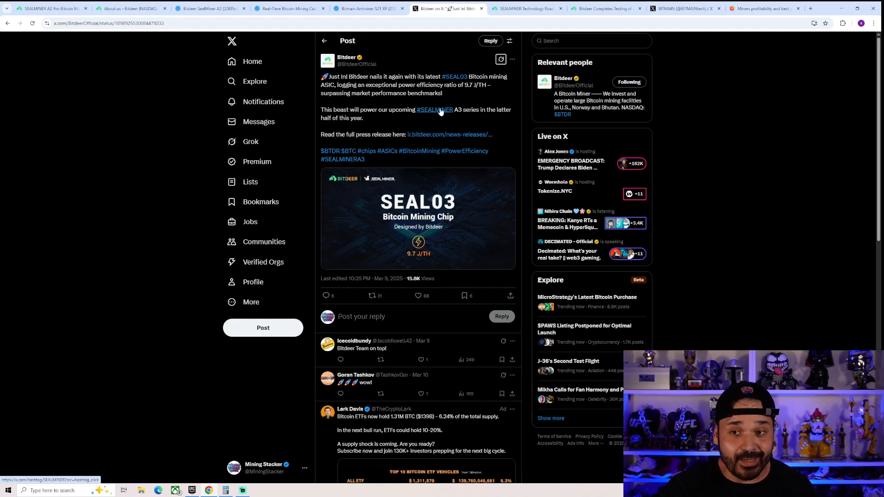
mouse_move(748, 56)
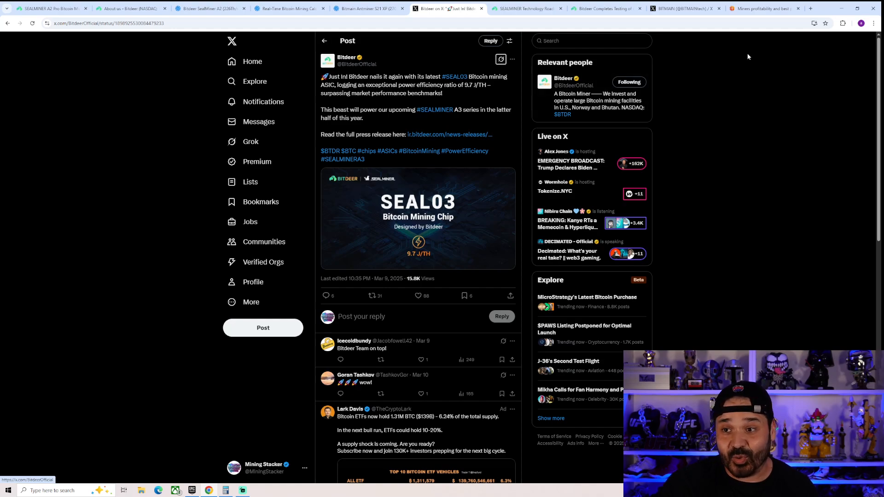
mouse_move(744, 43)
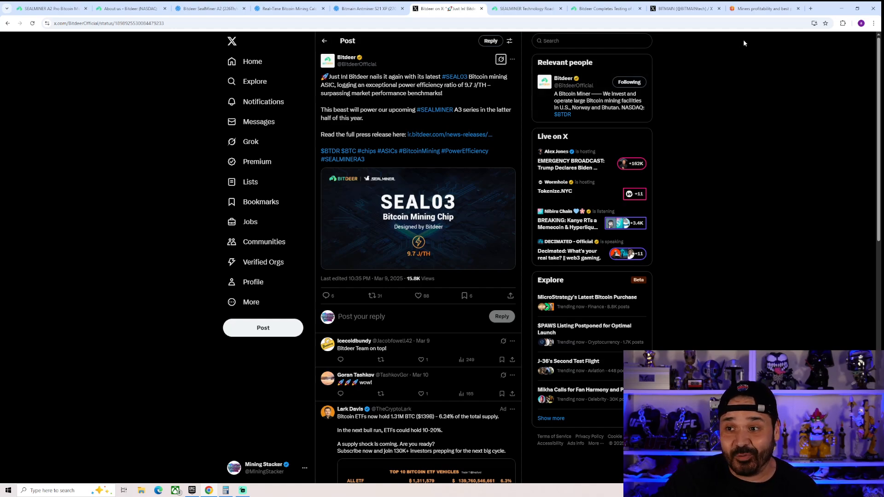
Review ASICMinerValue's Bitcoin miner list, from the Antminer S21+ Hyd down to the SealMiner A2 rows
click(764, 8)
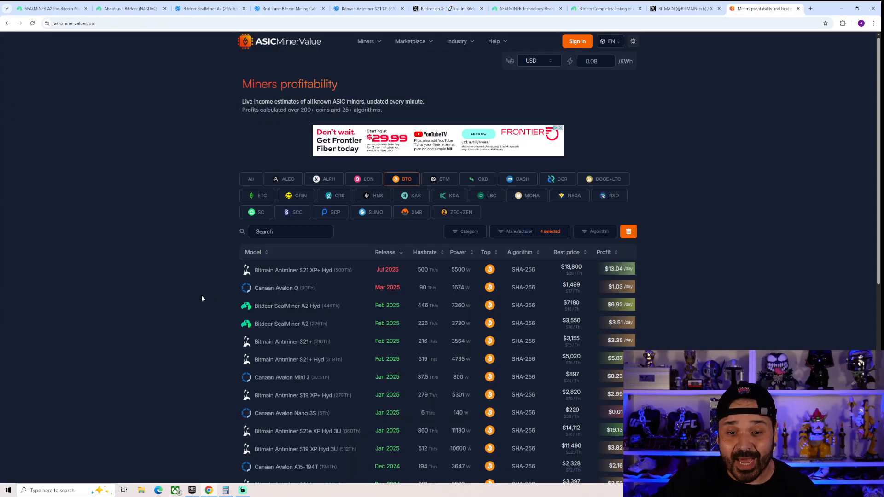
scroll(down, 3)
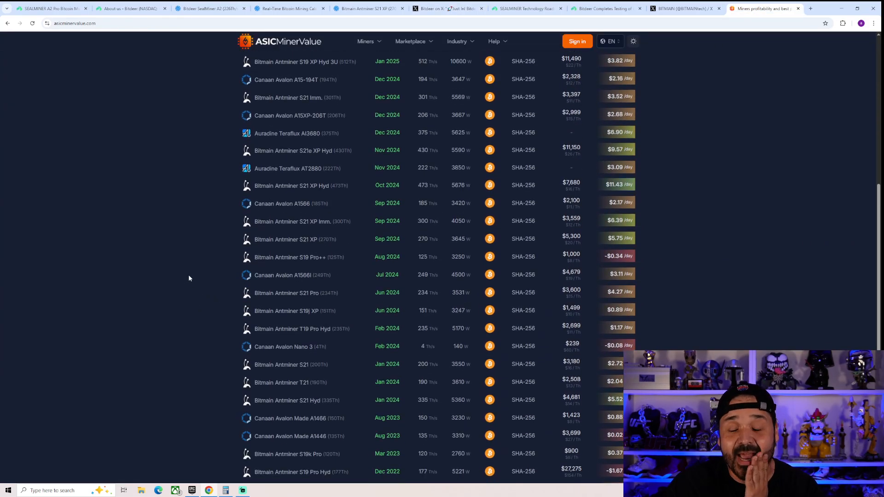
scroll(down, 3)
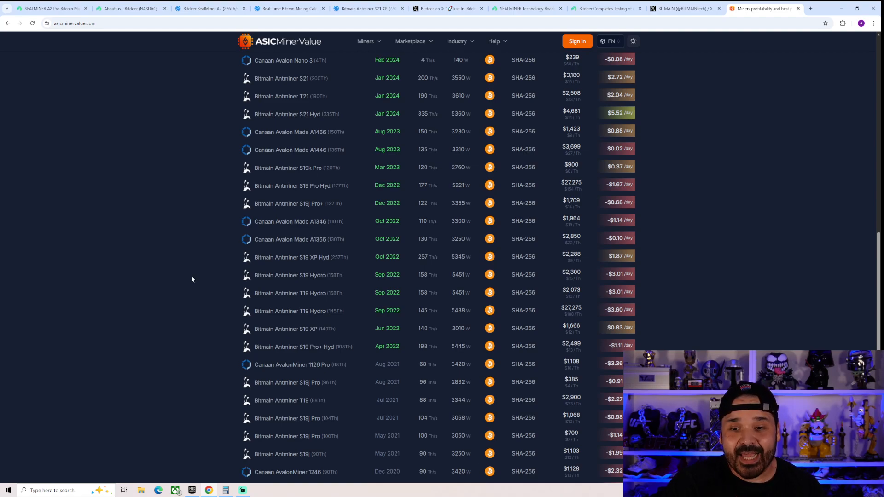
scroll(up, 3)
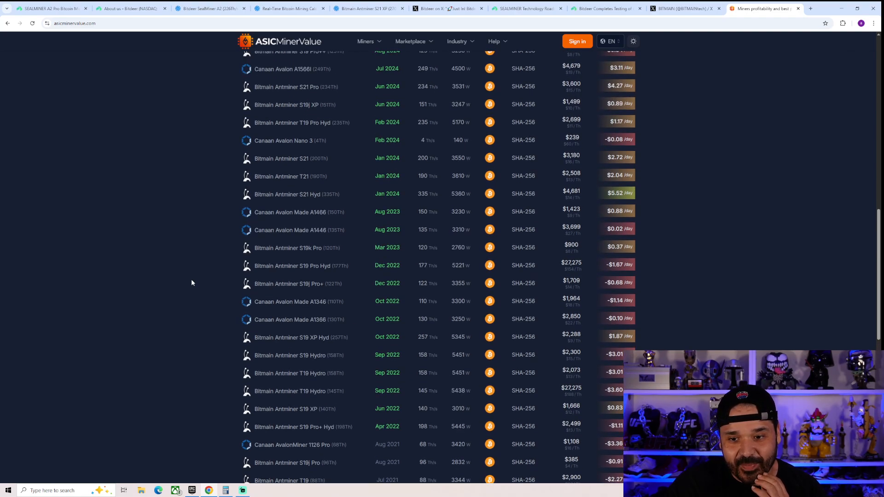
scroll(up, 3)
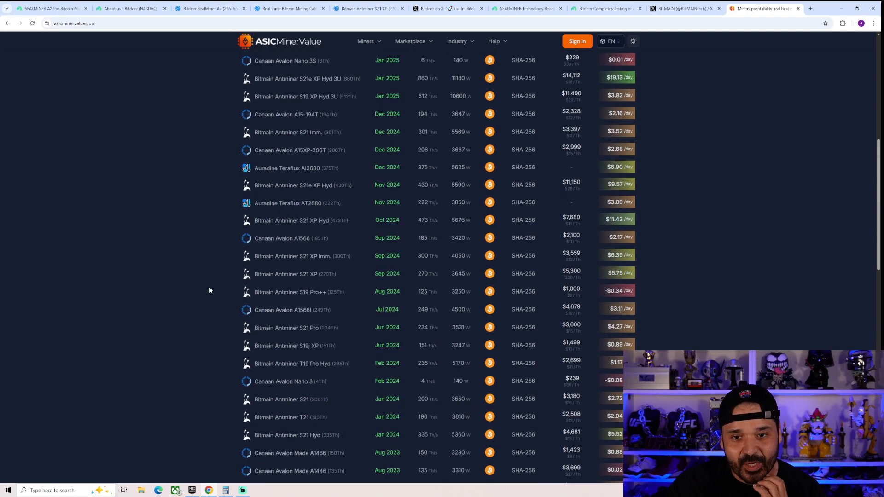
scroll(up, 3)
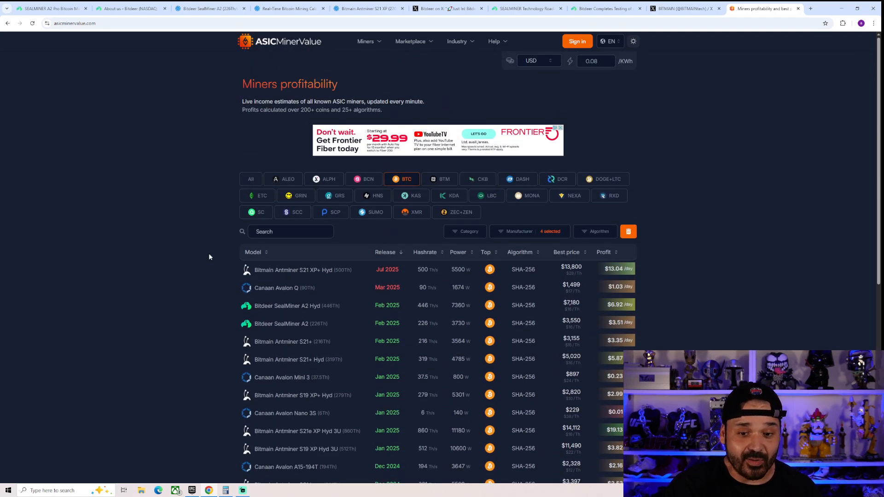
scroll(down, 3)
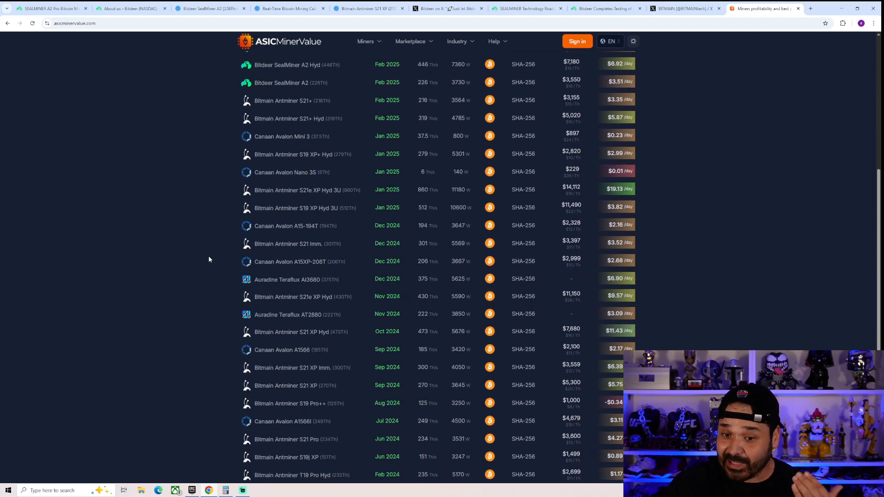
mouse_move(192, 293)
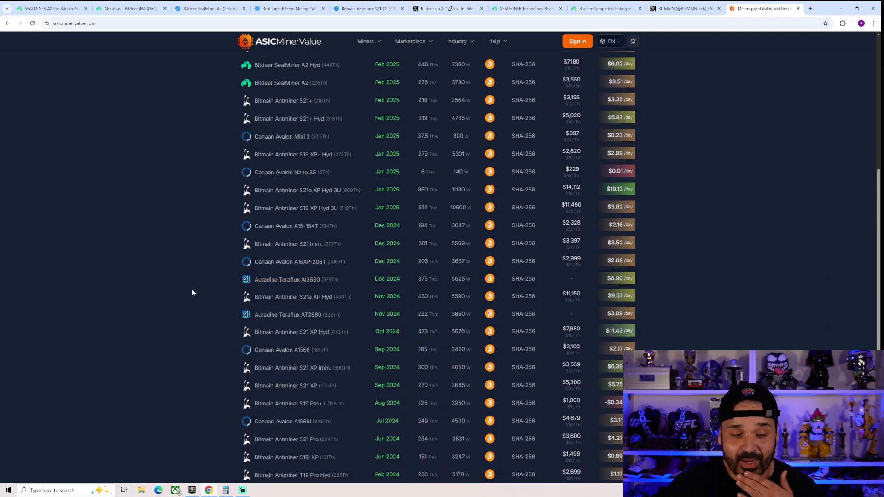
mouse_move(713, 226)
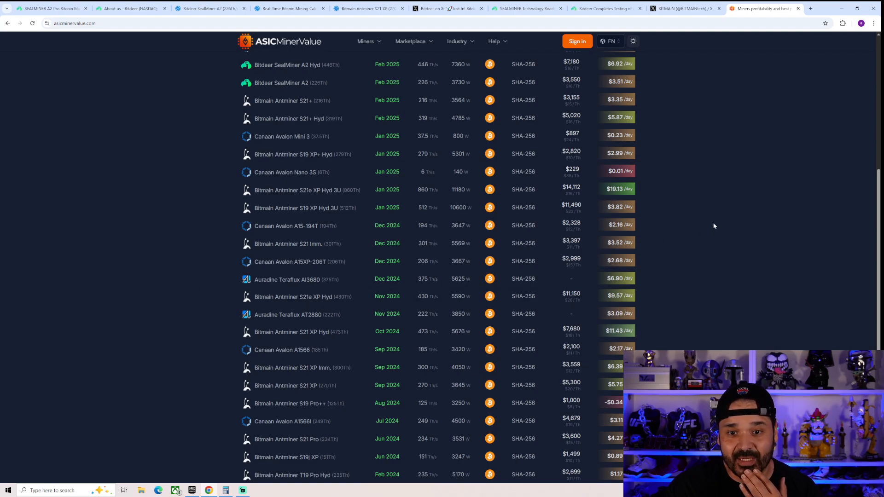
mouse_move(702, 219)
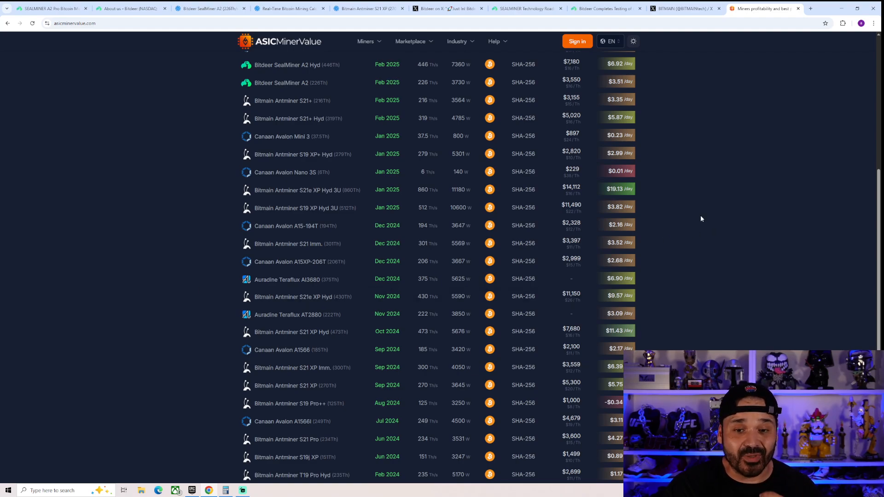
mouse_move(702, 207)
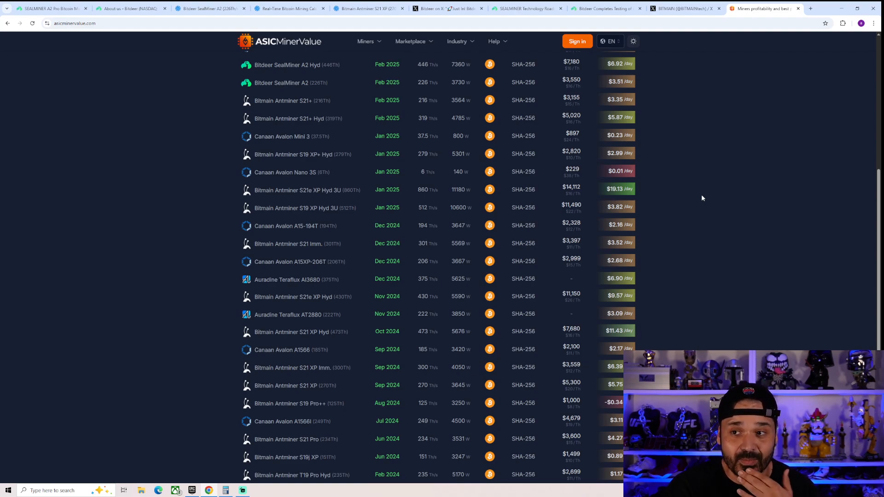
mouse_move(687, 199)
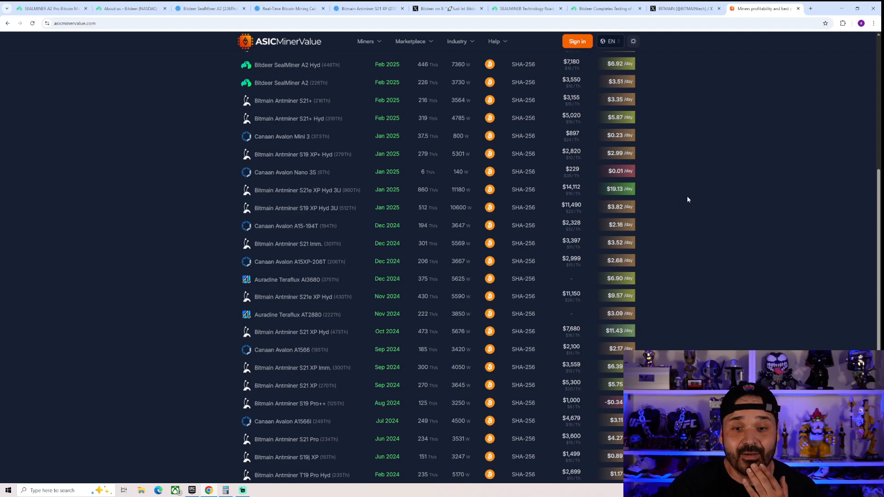
Look through Bitmain's X posts on Antrack and S21 XP Hyd sales, then go to Bitdeer's About us page
click(683, 9)
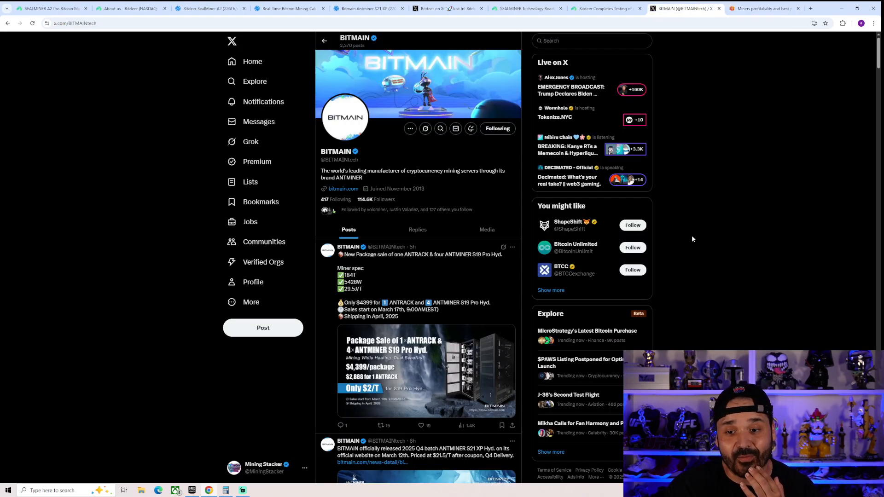
scroll(down, 3)
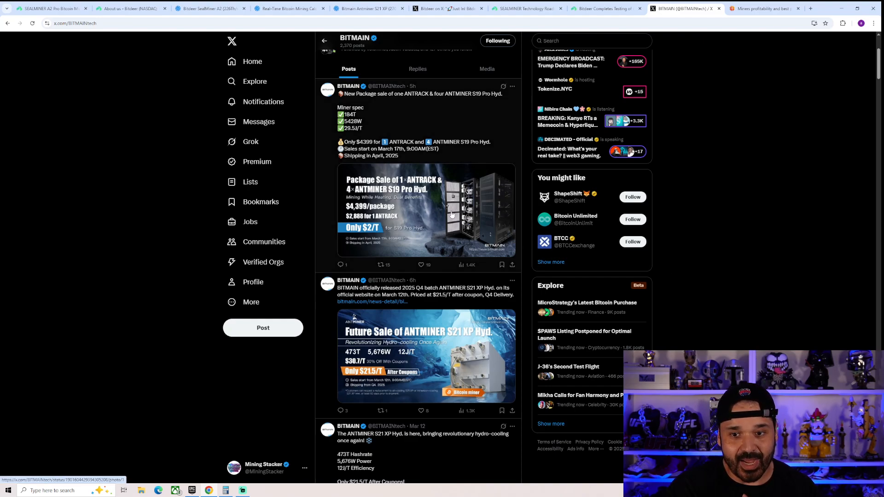
mouse_move(415, 219)
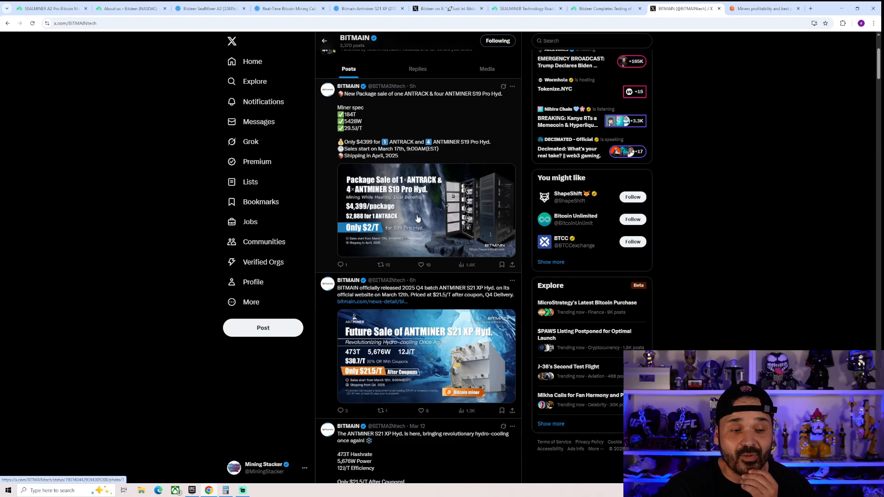
mouse_move(379, 233)
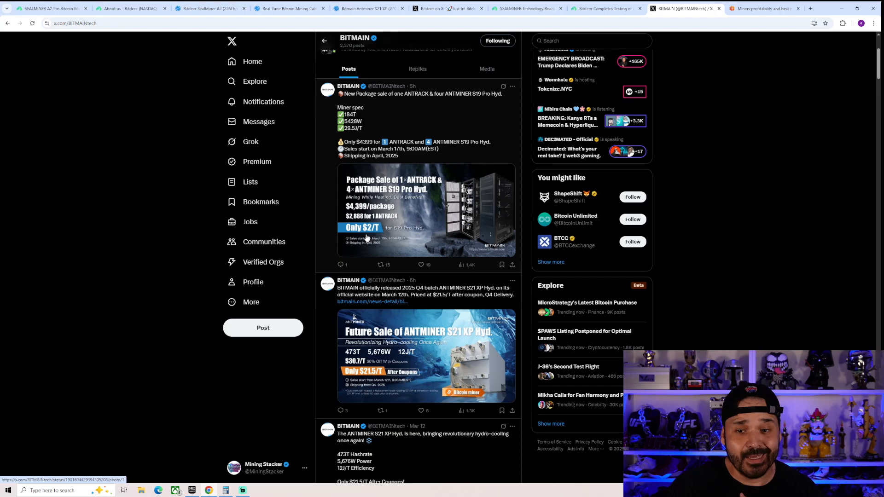
mouse_move(370, 234)
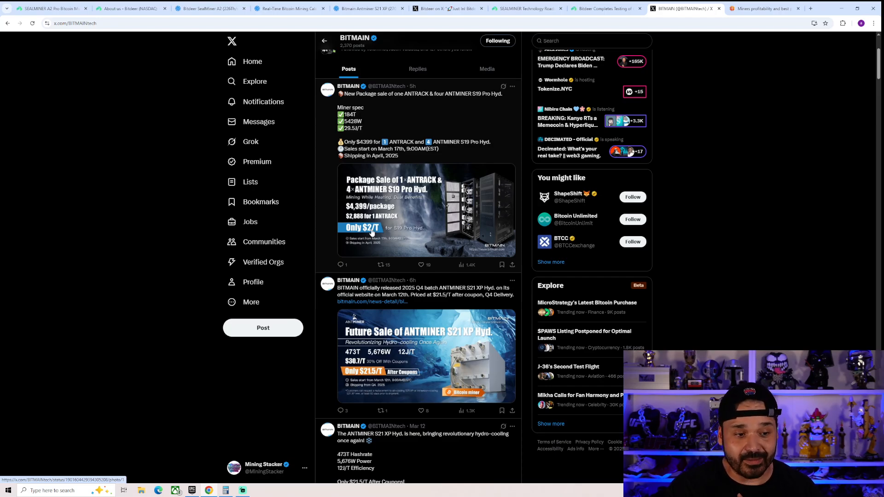
scroll(down, 3)
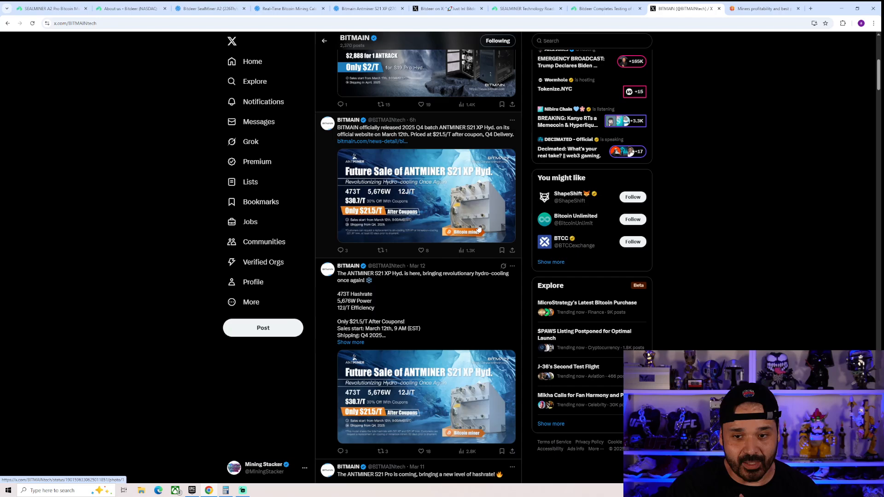
mouse_move(574, 219)
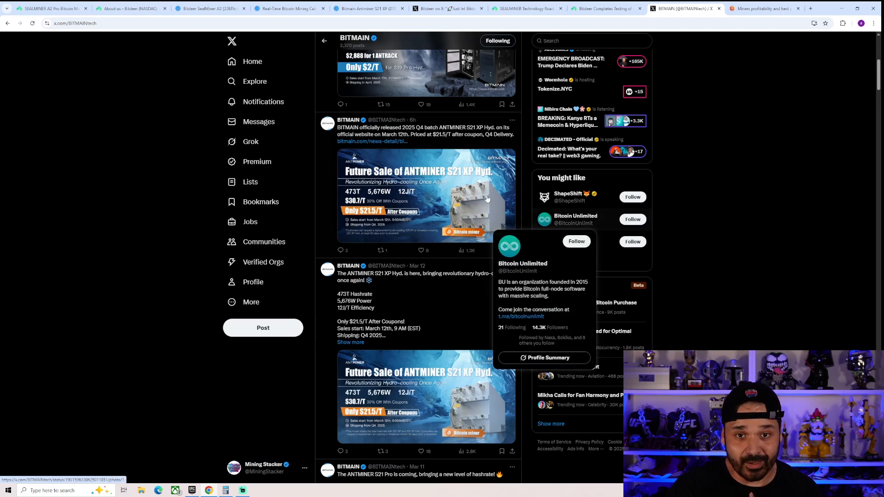
click(131, 9)
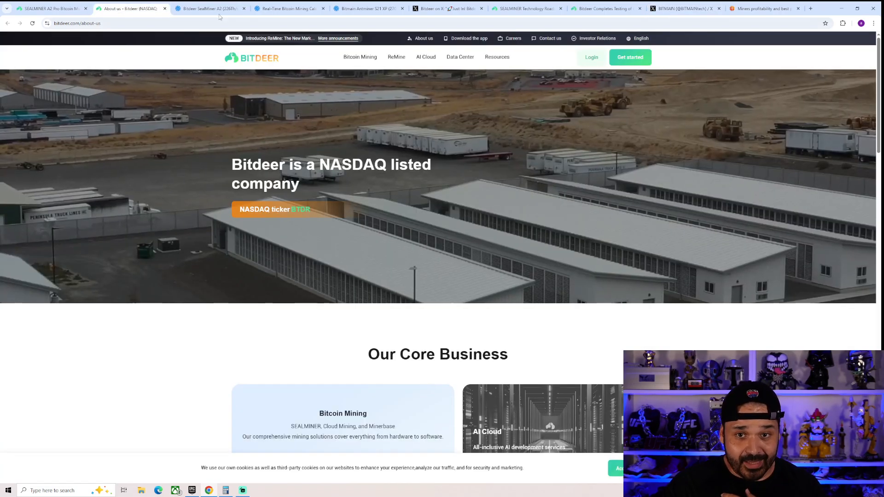
View Bitdeer's SEALMINER A2 Pro page with Air and Hyd versions, then return to Bitmain's X posts
click(50, 9)
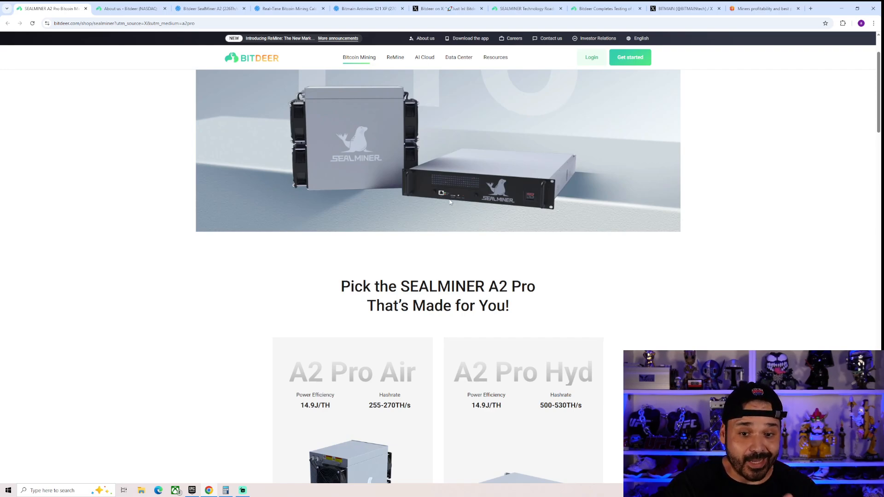
mouse_move(611, 134)
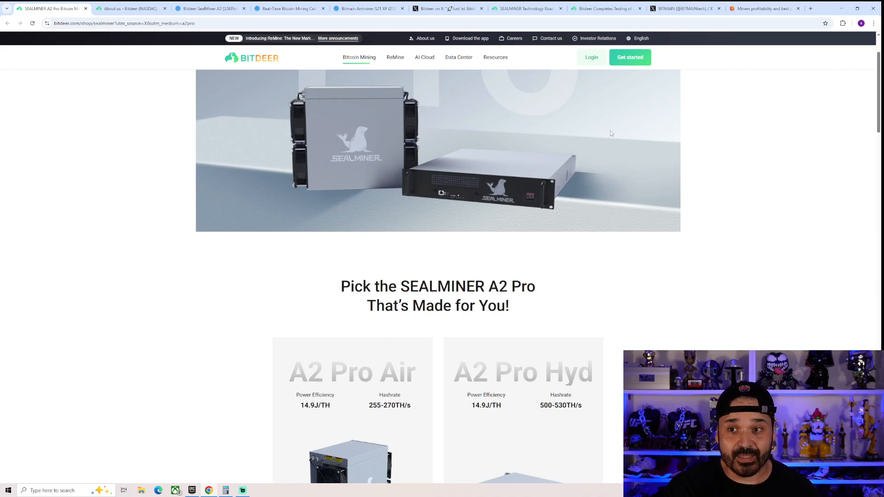
click(683, 8)
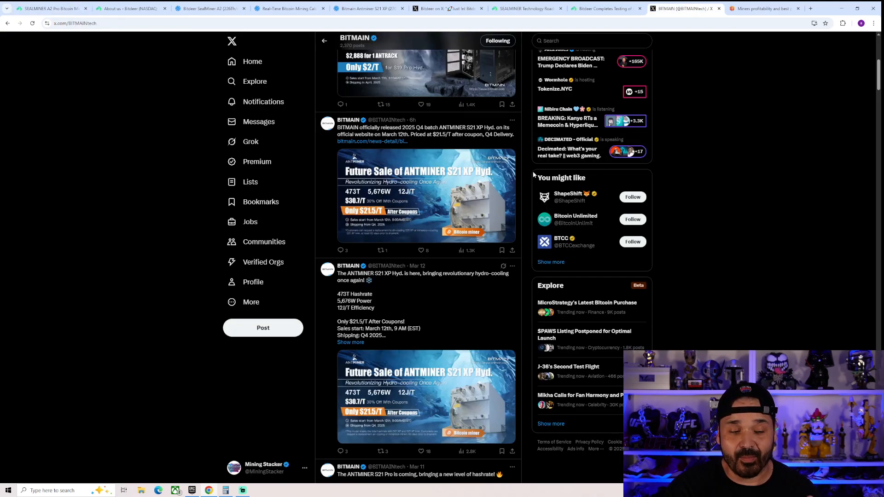
mouse_move(524, 157)
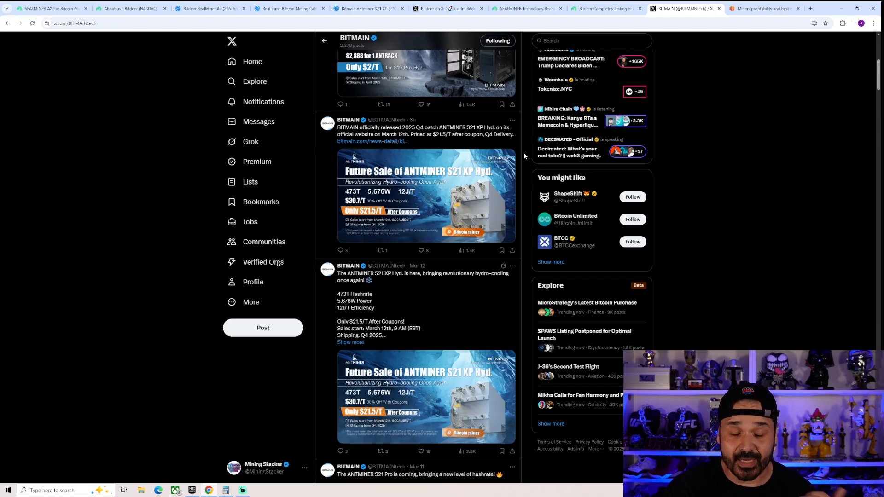
Scroll Bitmain's X profile back to the pinned ANTRACK + S19 Pro Hyd package post
scroll(up, 3)
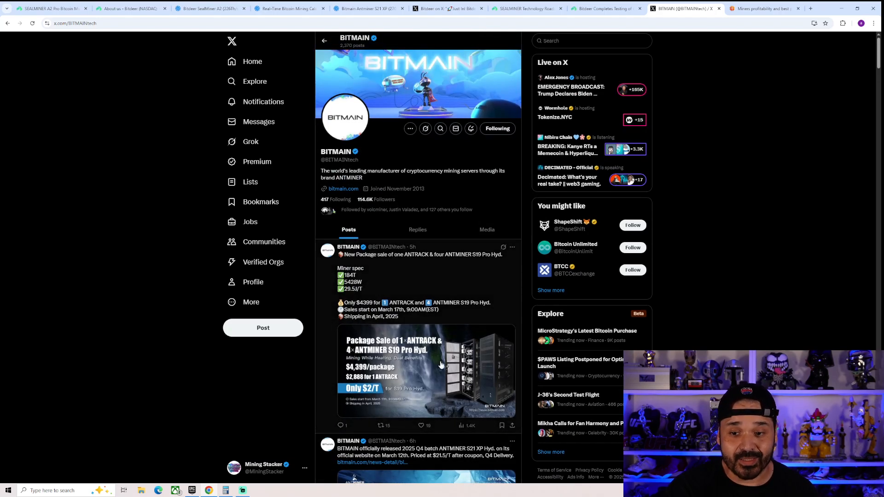
scroll(down, 3)
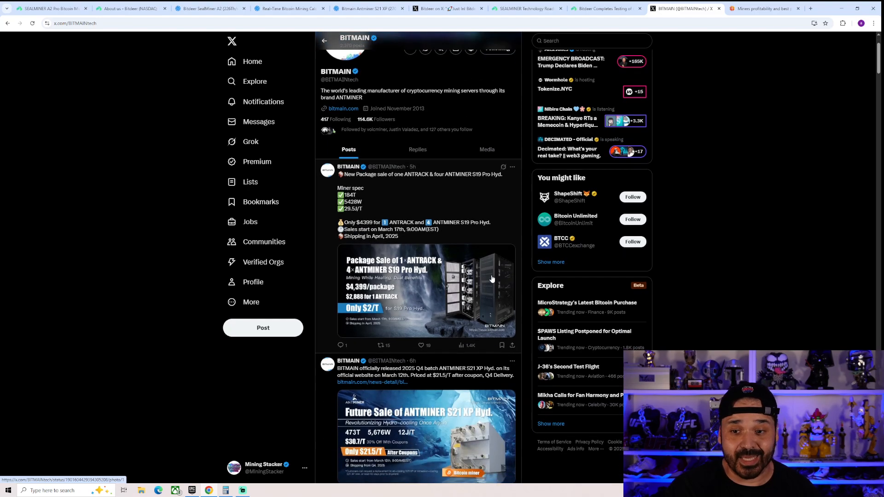
mouse_move(487, 274)
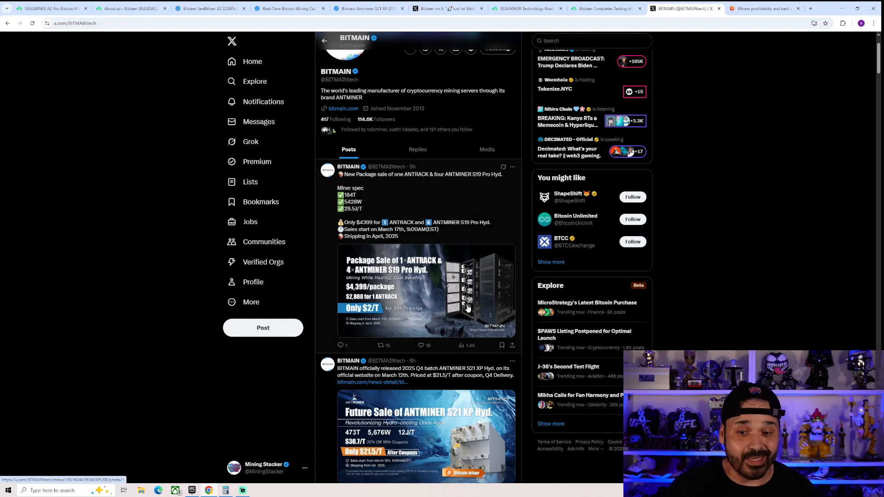
mouse_move(393, 285)
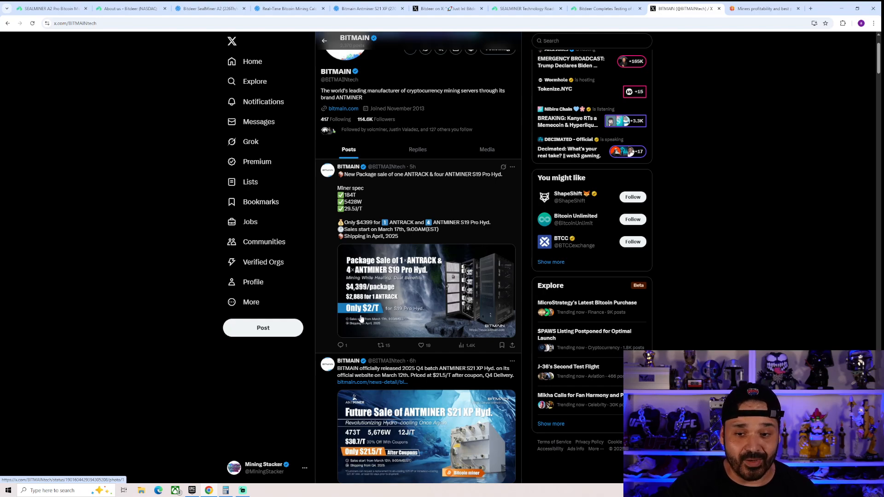
mouse_move(472, 302)
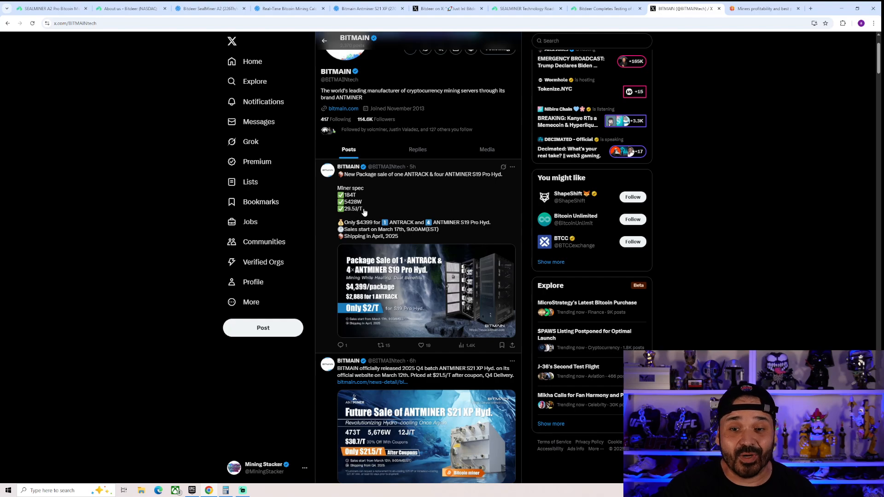
mouse_move(361, 216)
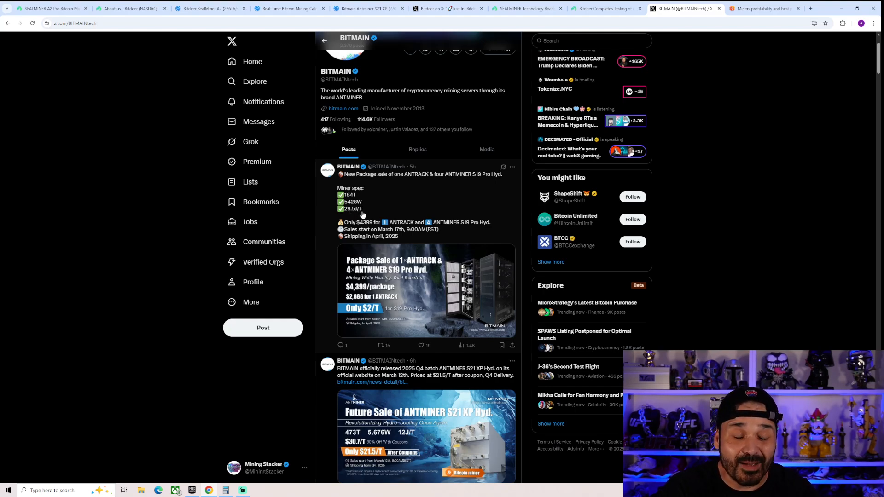
mouse_move(385, 212)
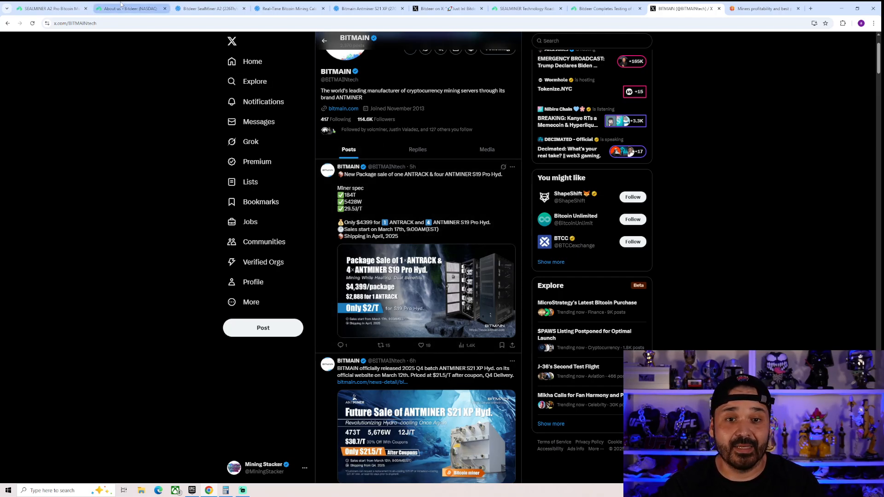
mouse_move(130, 8)
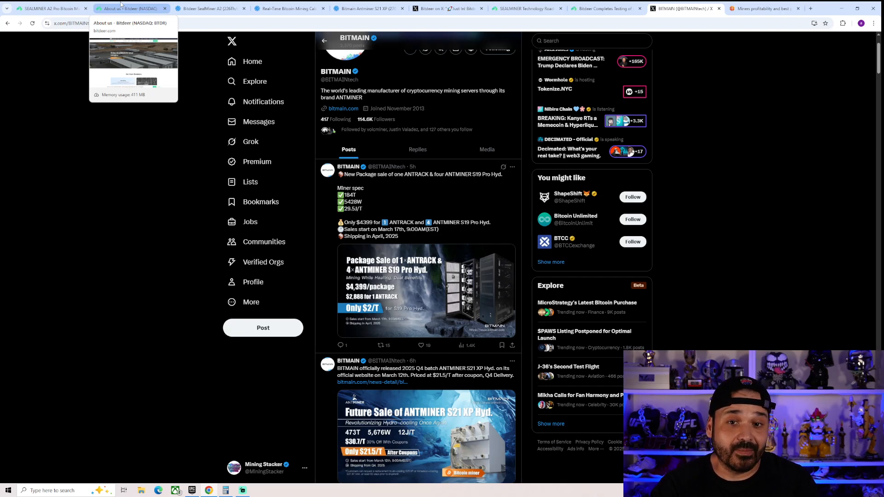
mouse_move(611, 59)
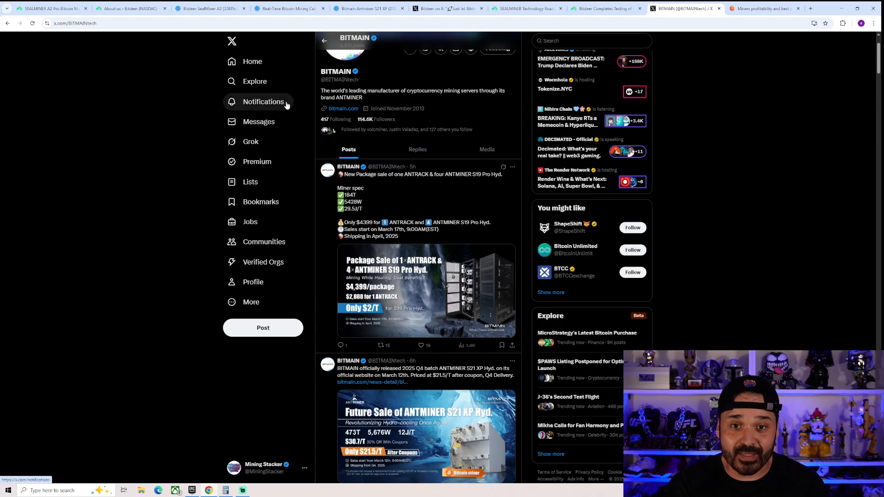
mouse_move(285, 82)
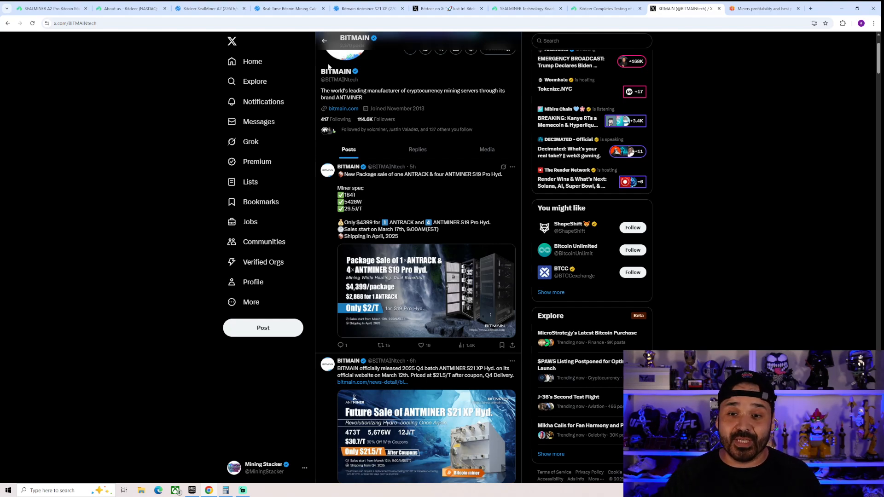
mouse_move(369, 8)
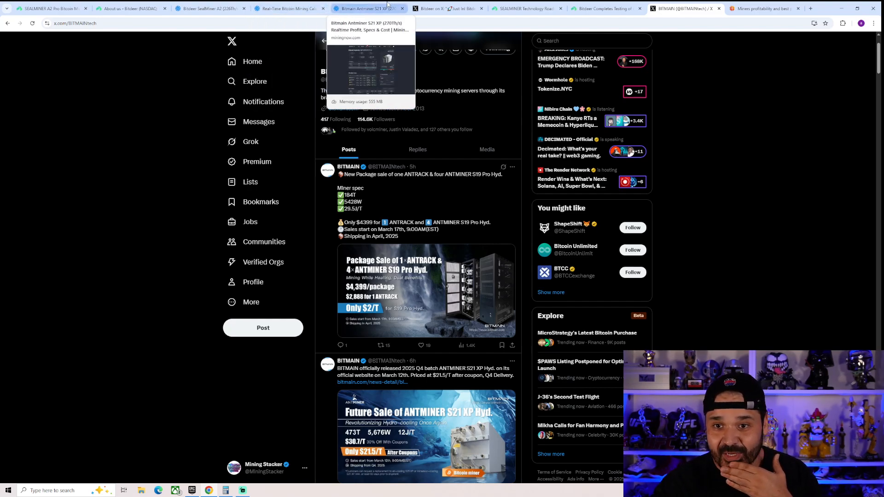
mouse_move(448, 8)
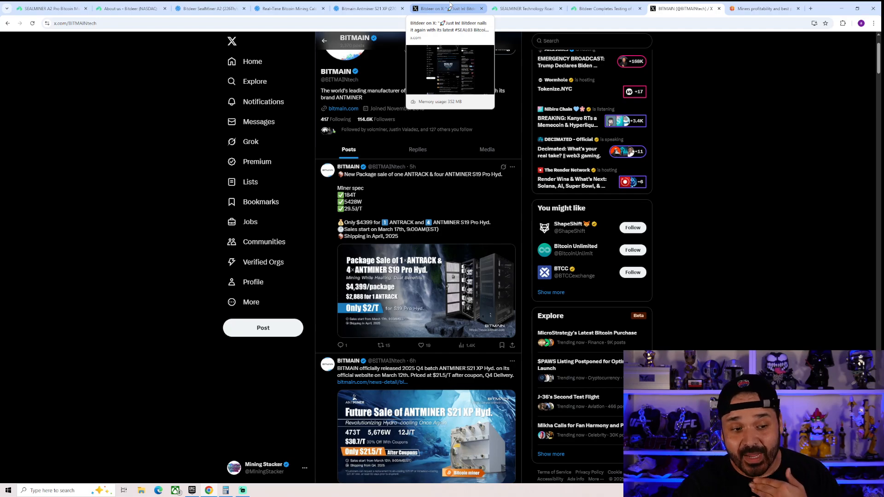
mouse_move(132, 8)
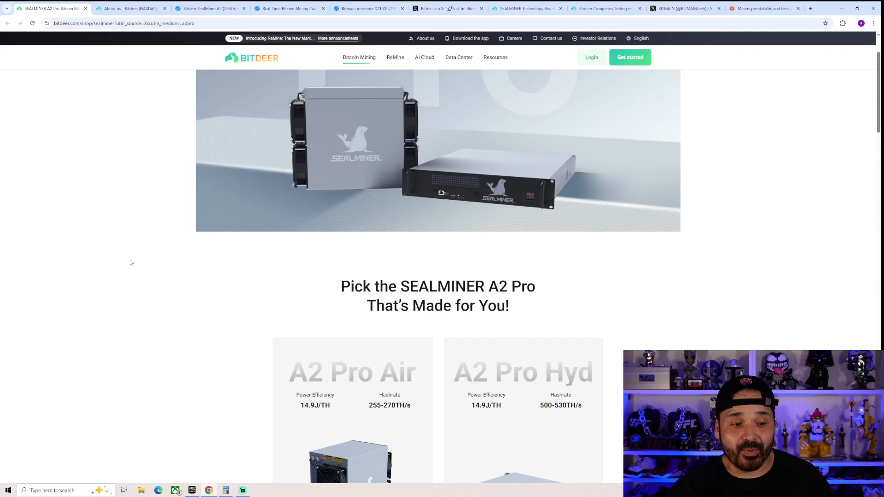
mouse_move(155, 293)
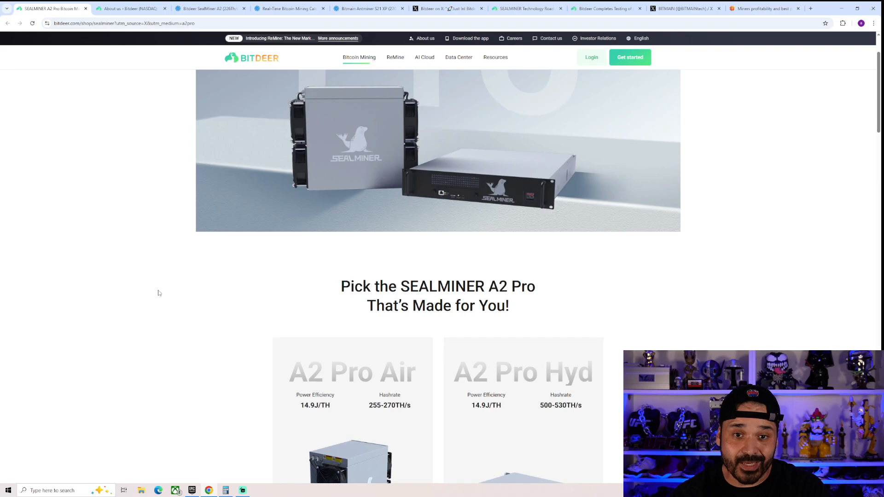
Scroll the SEALMINER A2 Pro page down to the 14.9 J/TH efficiency section
scroll(down, 3)
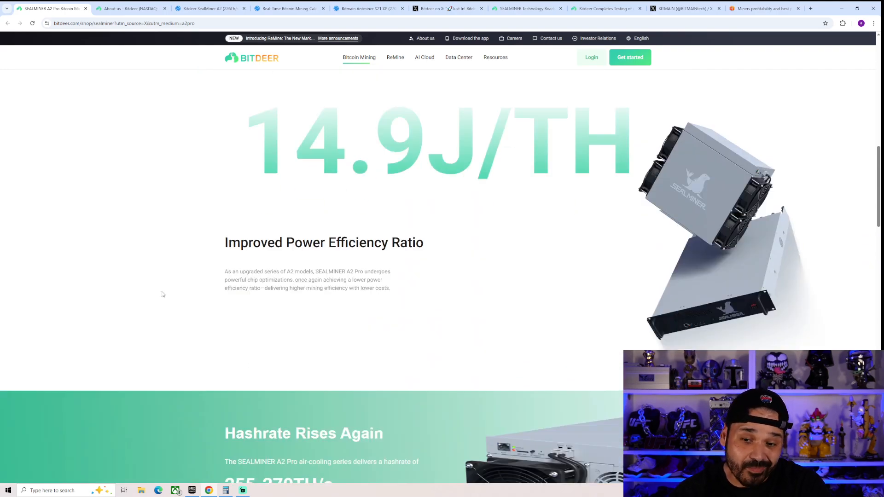
scroll(down, 3)
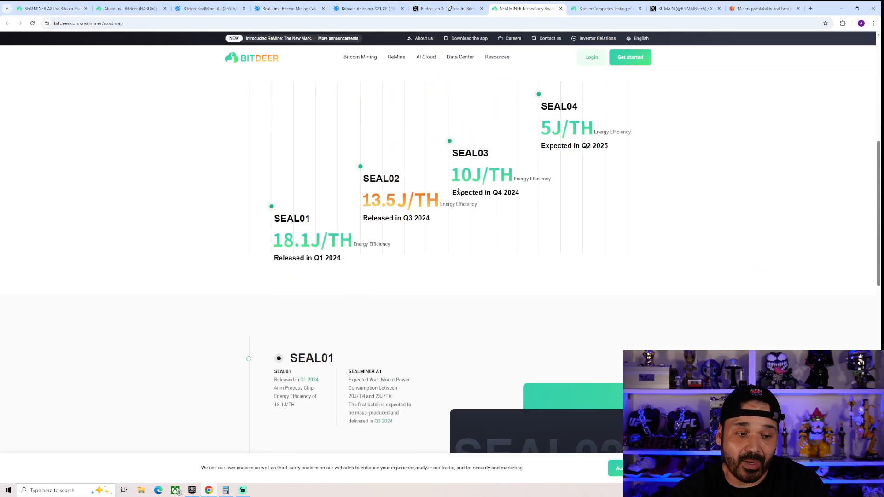
mouse_move(161, 290)
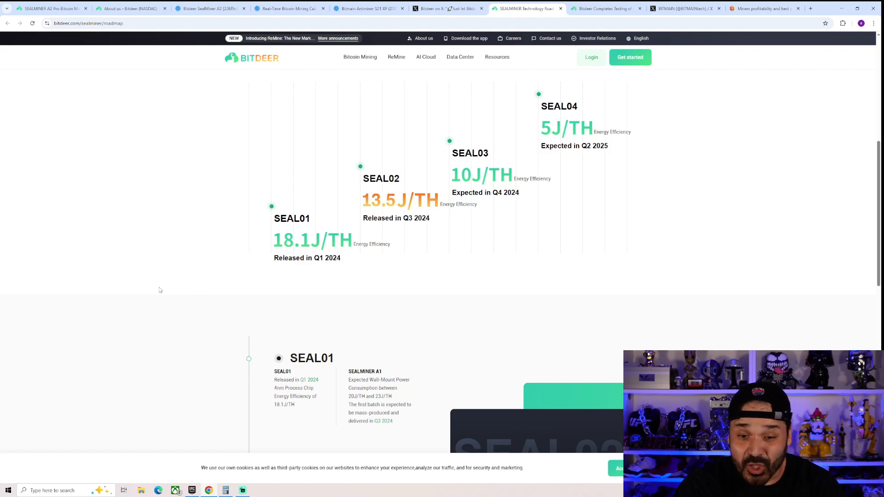
mouse_move(478, 268)
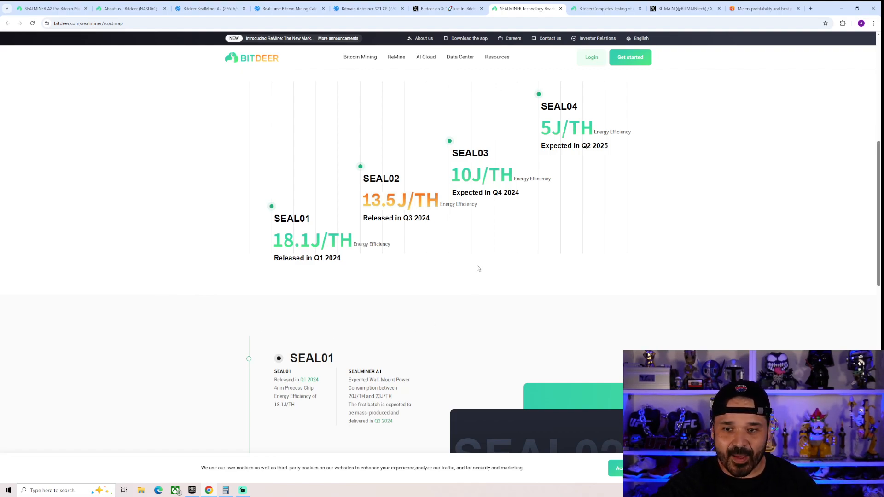
mouse_move(451, 187)
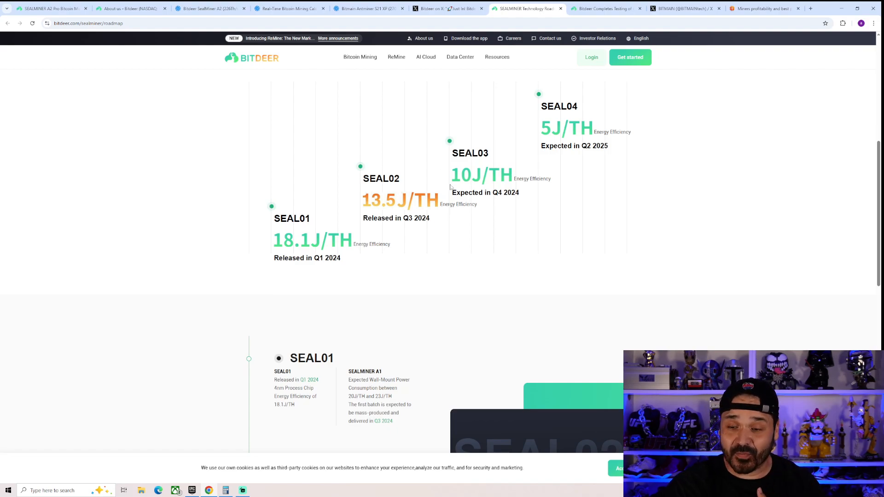
mouse_move(550, 134)
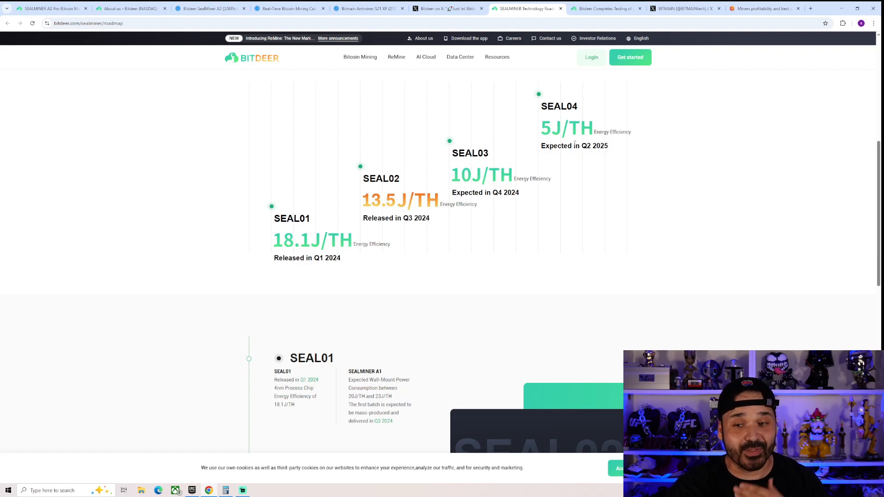
mouse_move(551, 154)
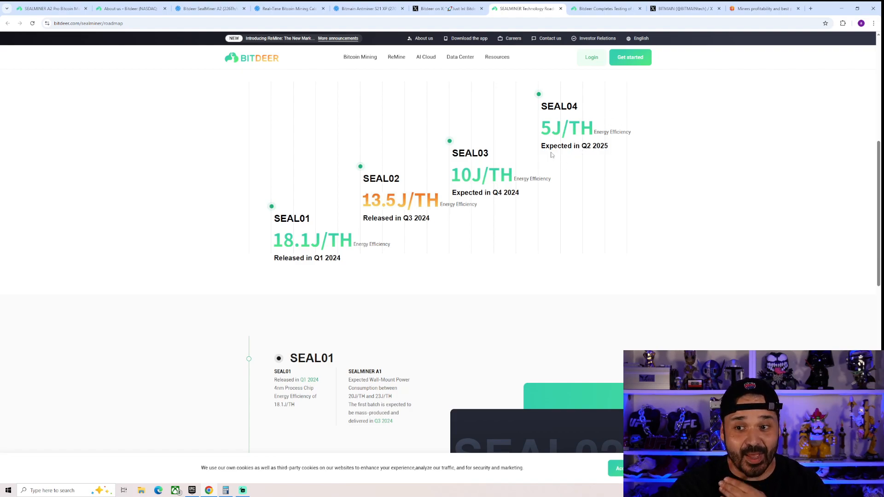
mouse_move(569, 140)
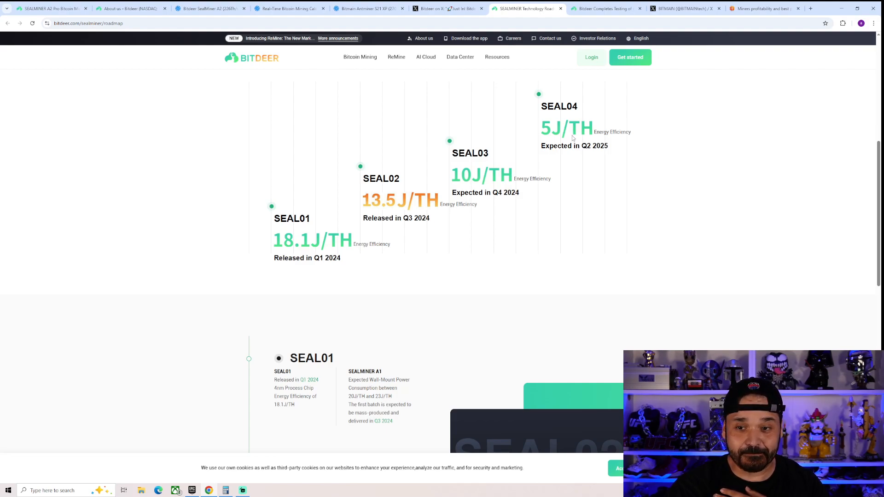
mouse_move(495, 179)
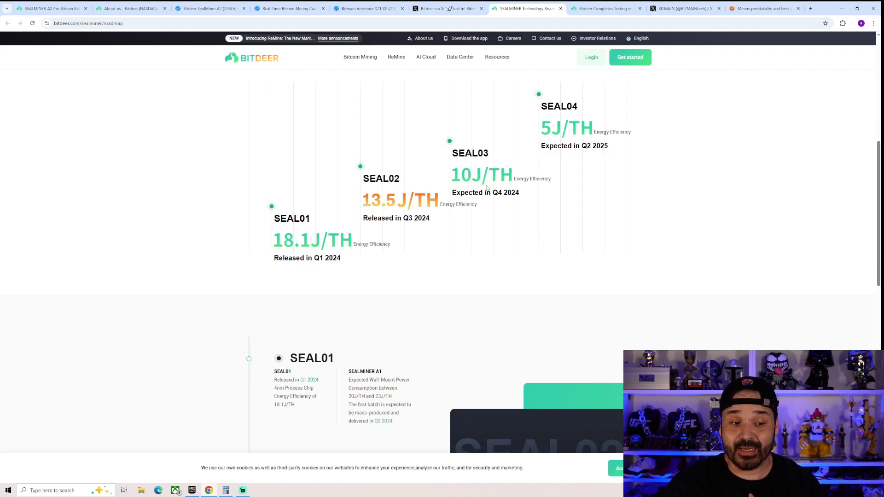
mouse_move(587, 139)
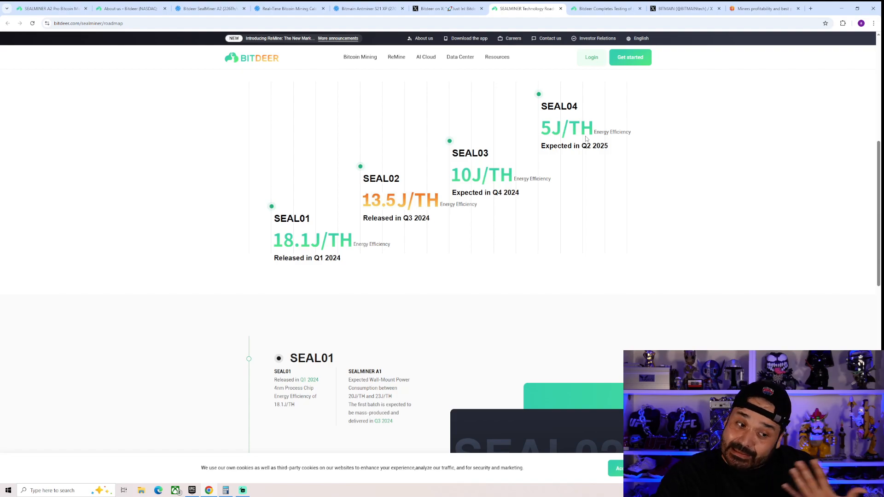
mouse_move(586, 165)
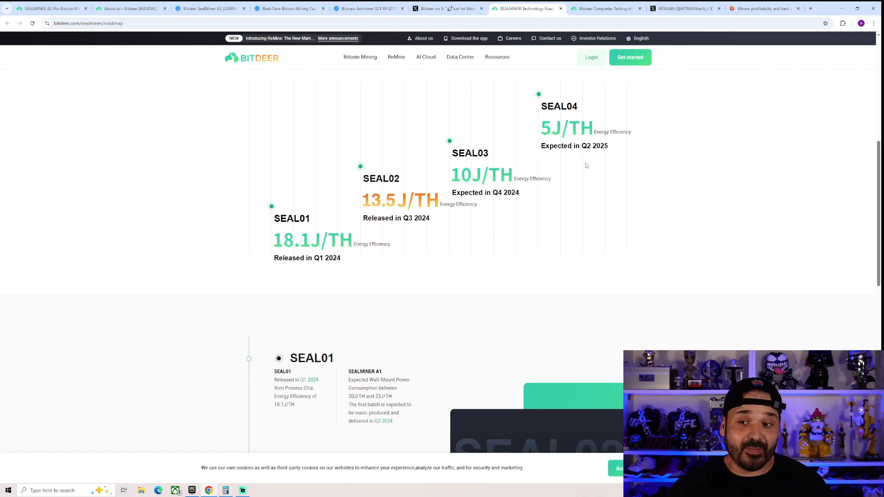
mouse_move(594, 148)
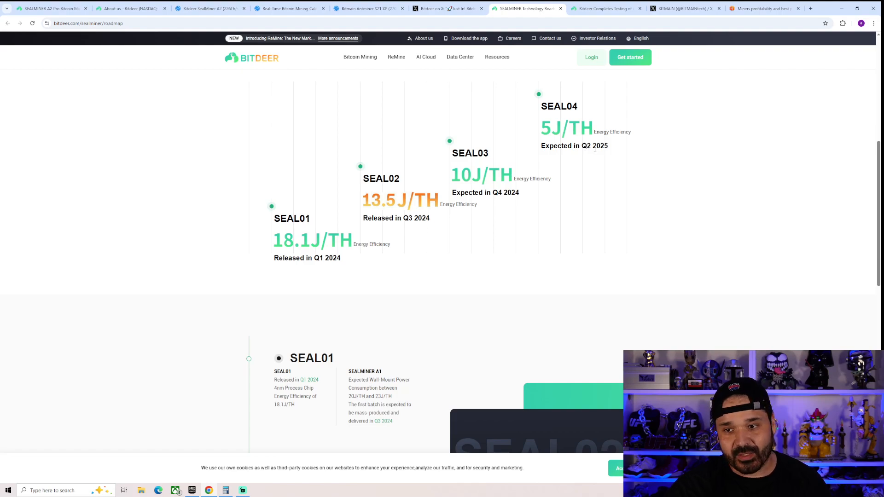